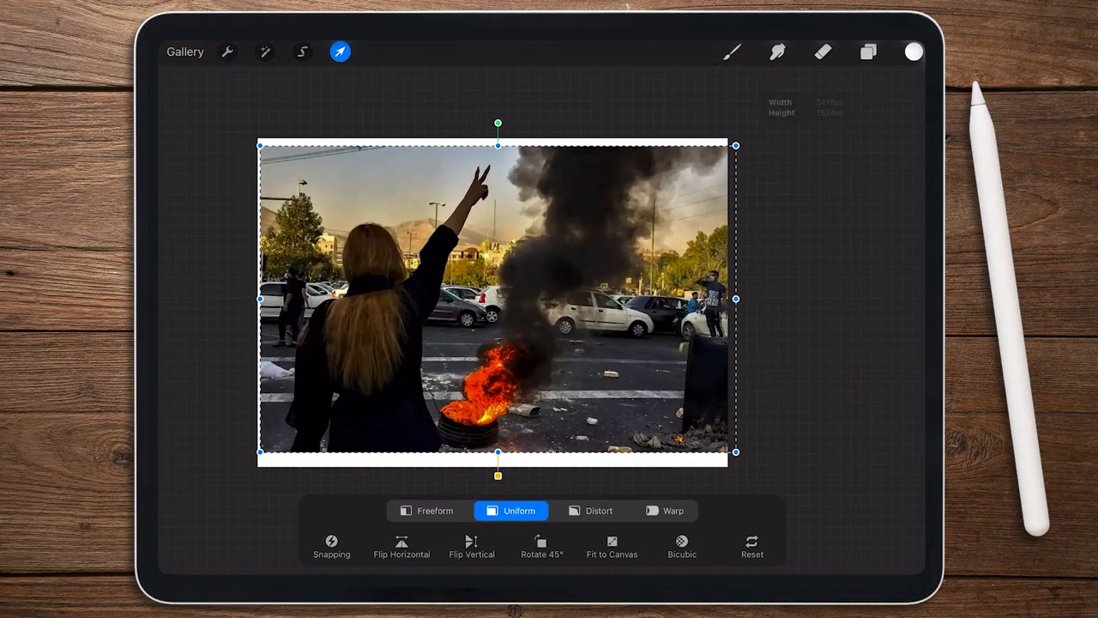
- Commit the street photo placement so the woman can be cut out onto her own layer
left_click(302, 51)
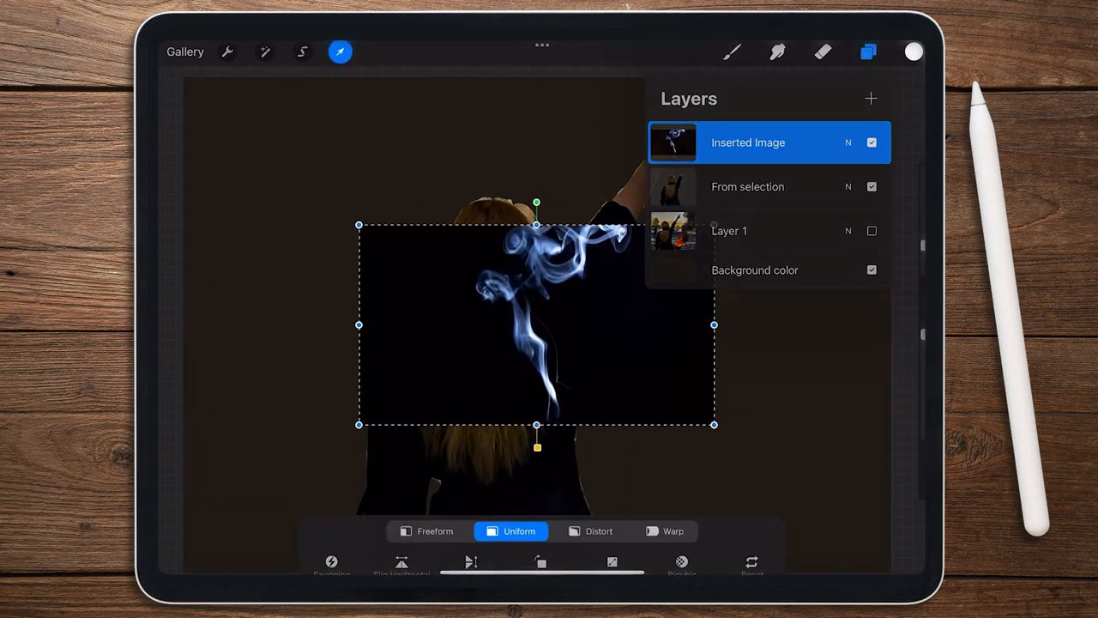
- Set the smoke layer to Screen blend and erase its hard edges around the woman
left_click(848, 142)
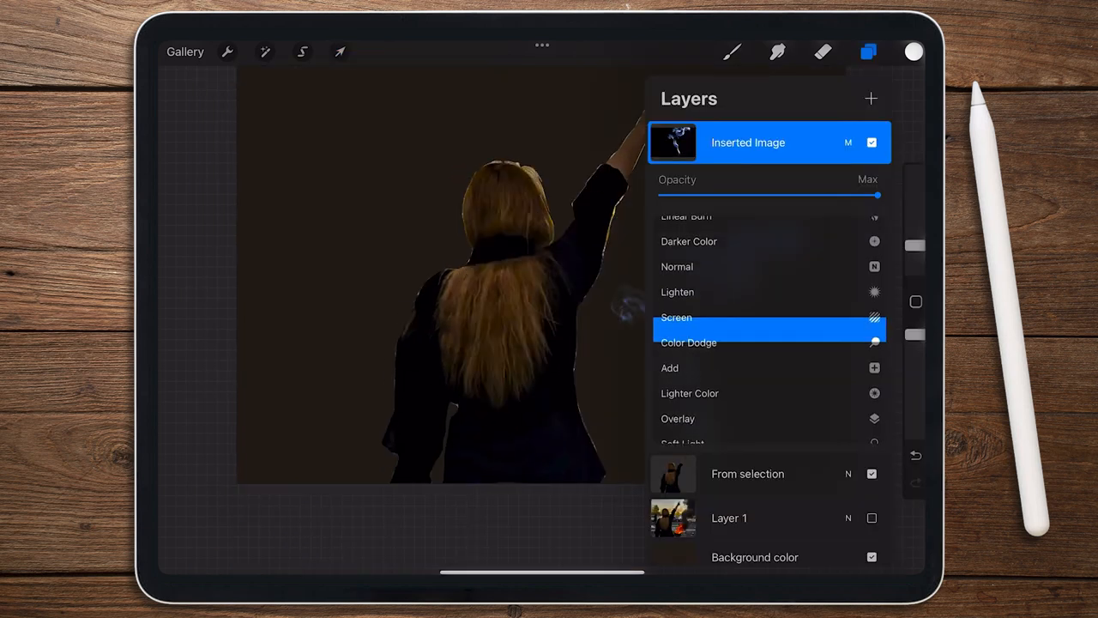
left_click(676, 317)
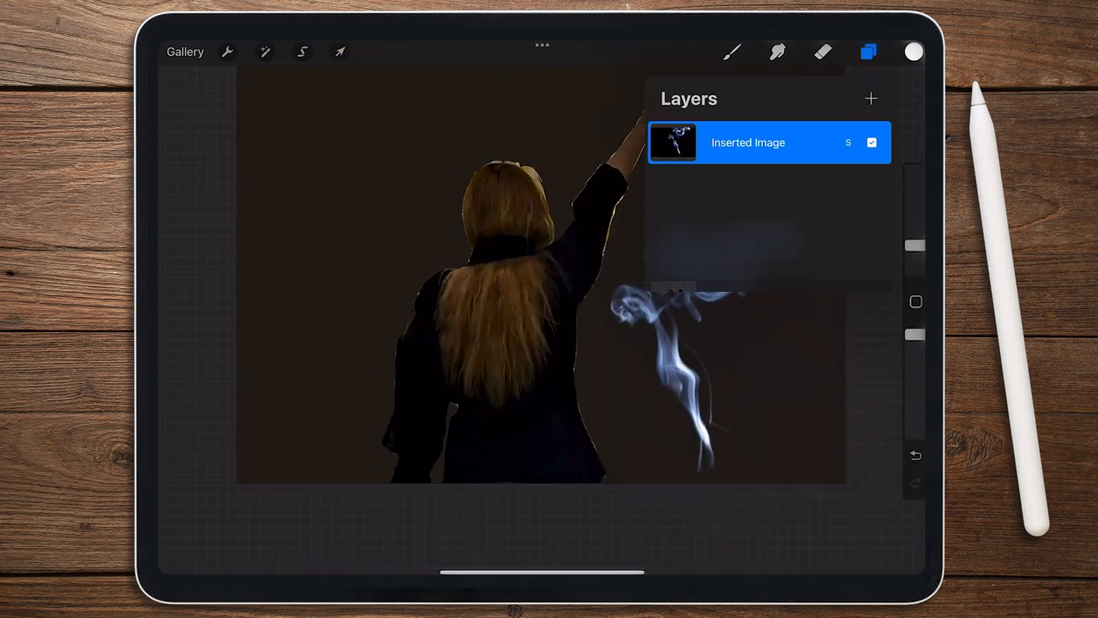
left_click(340, 51)
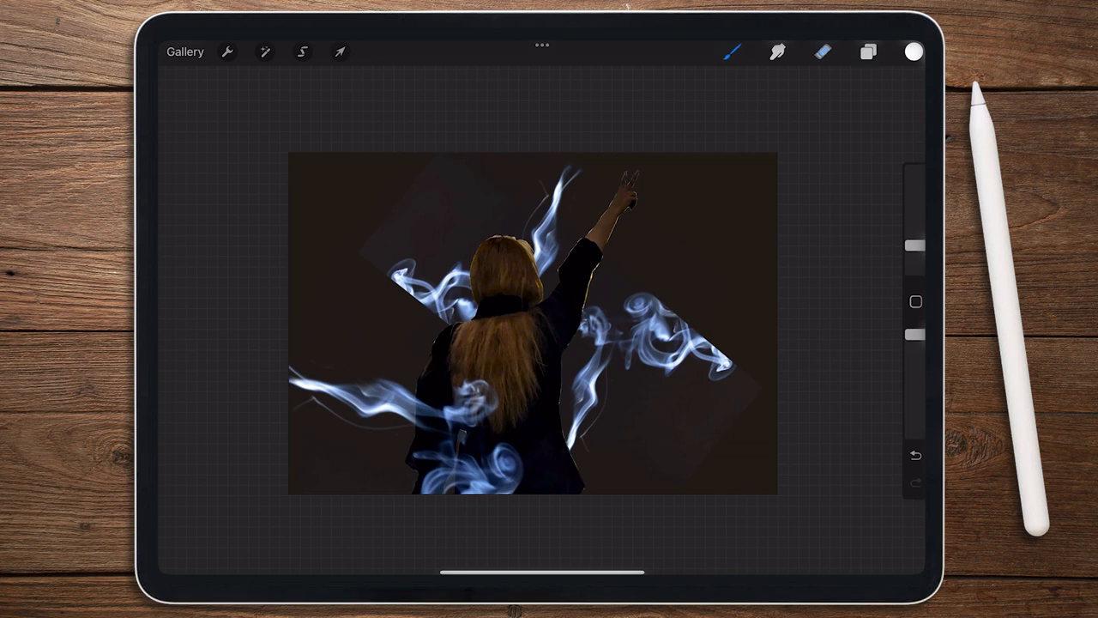
left_click(820, 52)
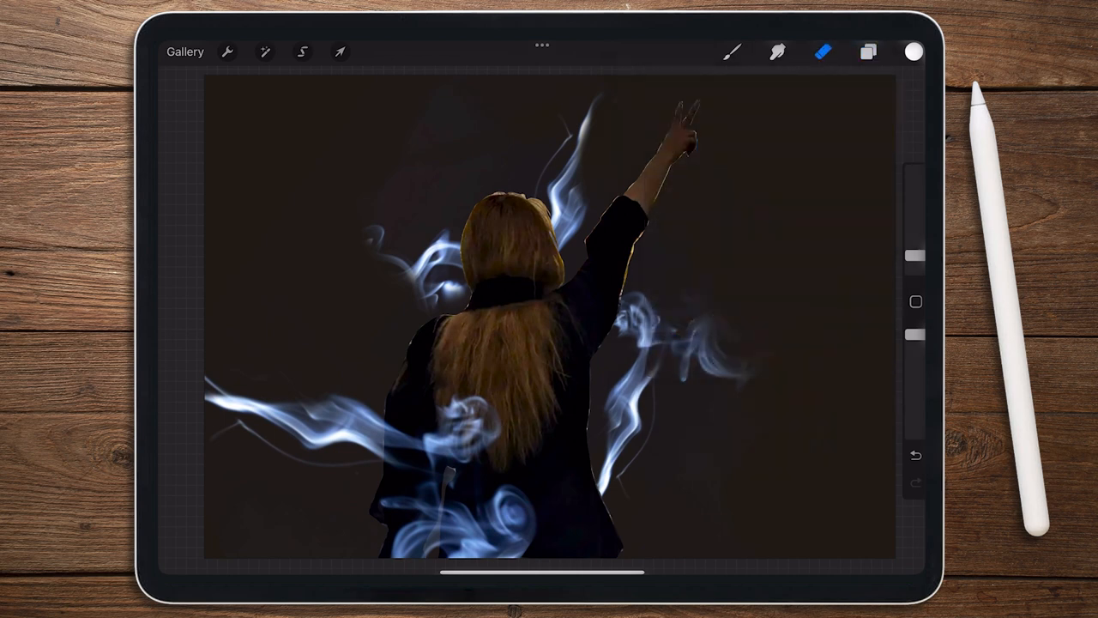
- Raise the blue-channel midtones on the woman with Curves for a purplish tint
left_click(265, 52)
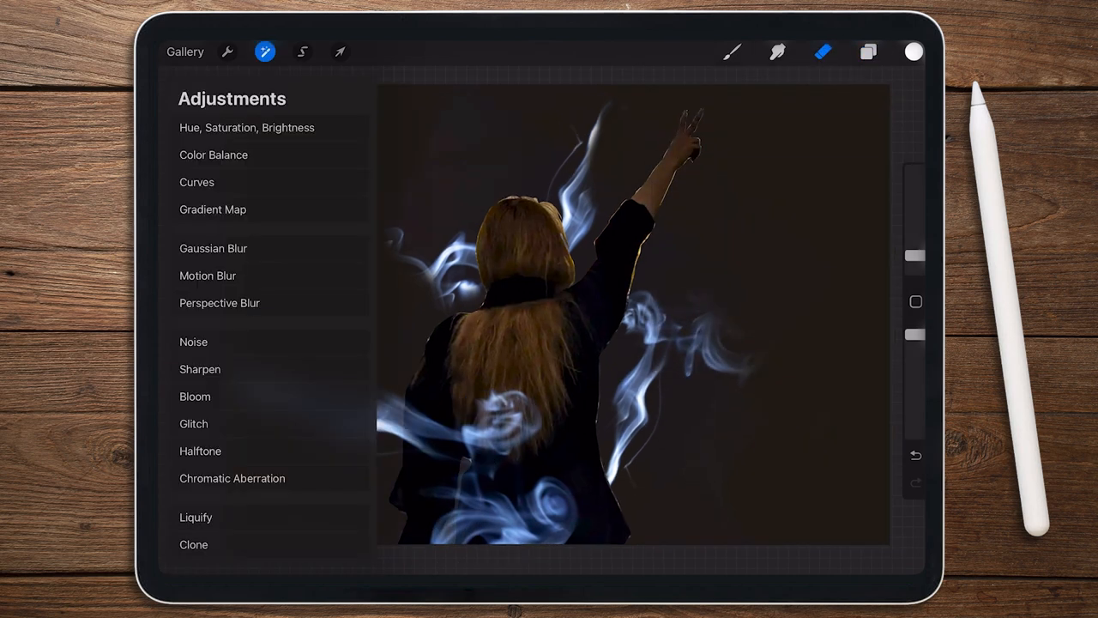
left_click(196, 182)
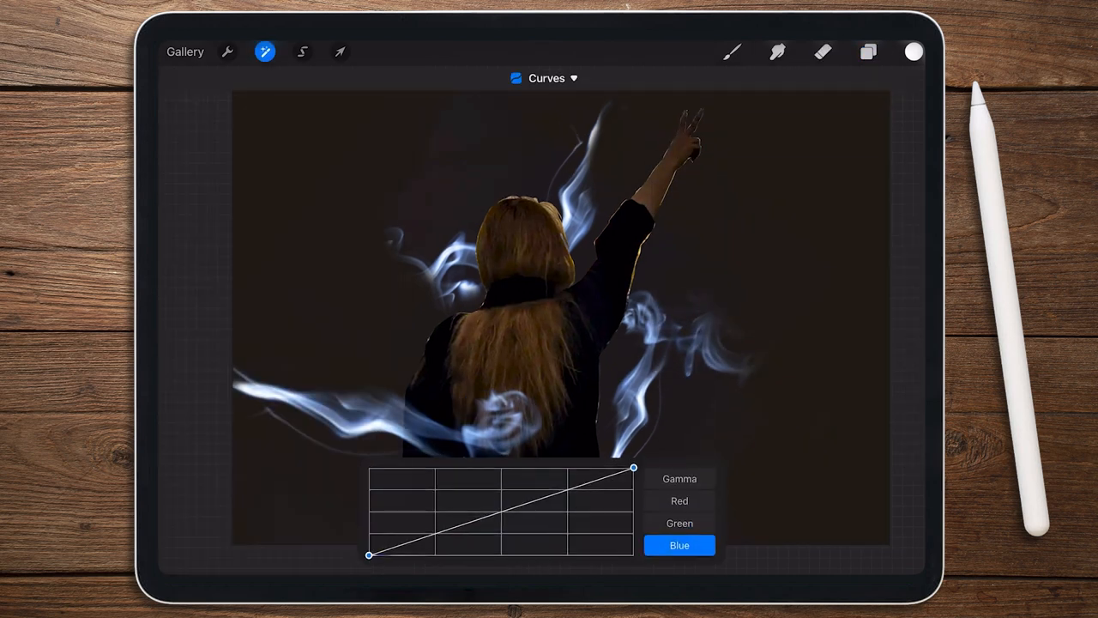
left_click_drag(501, 518, 518, 488)
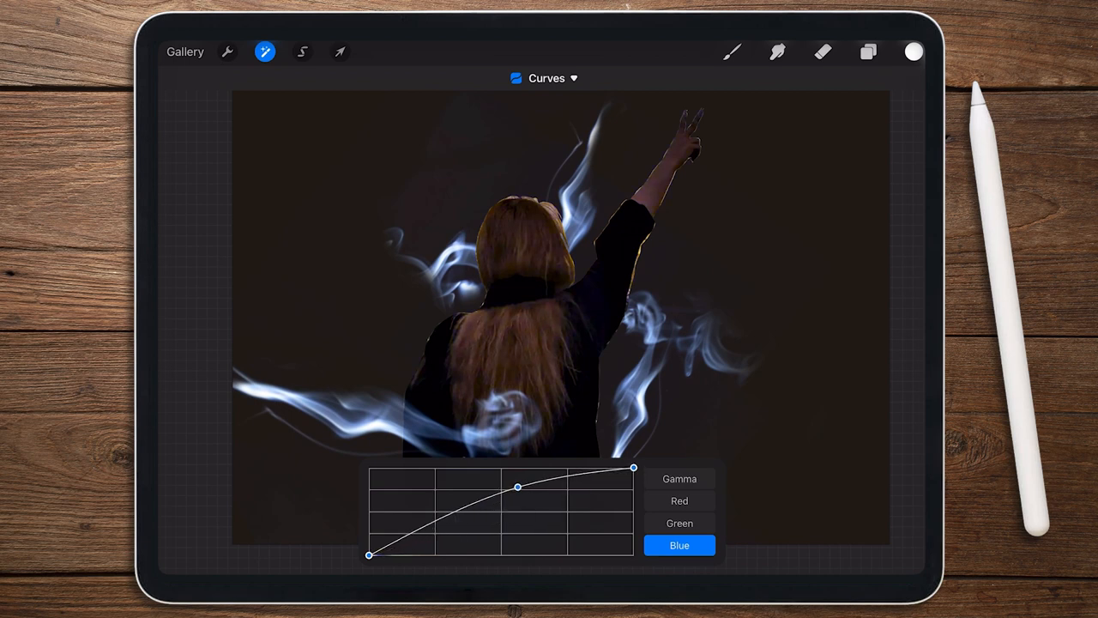
left_click(679, 479)
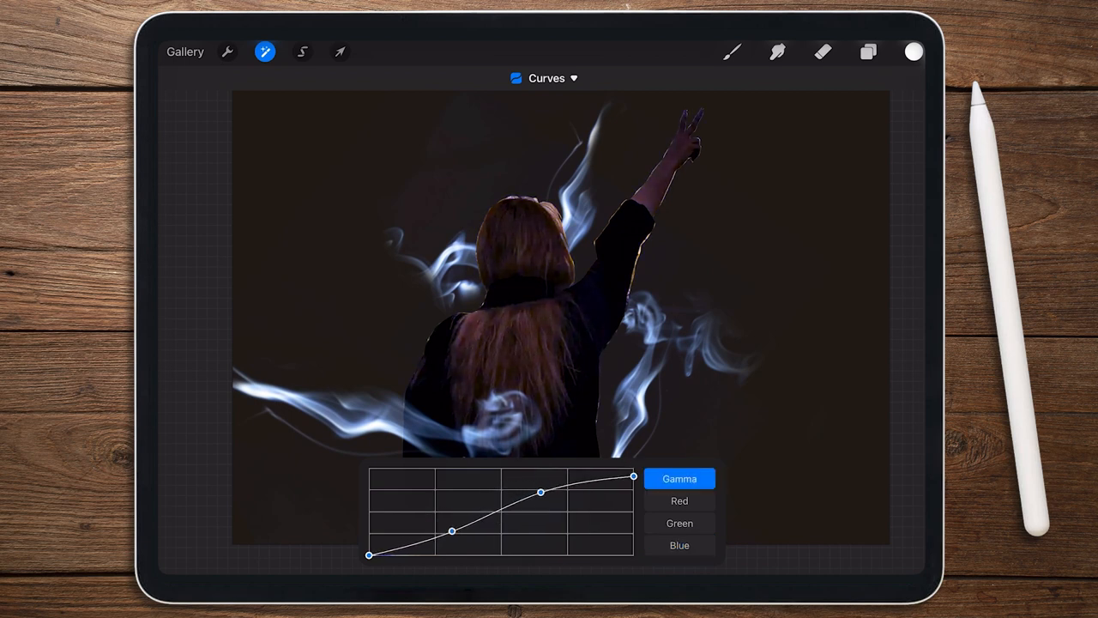
- Brighten the woman slightly and lower her saturation with Hue, Saturation, Brightness
left_click(680, 501)
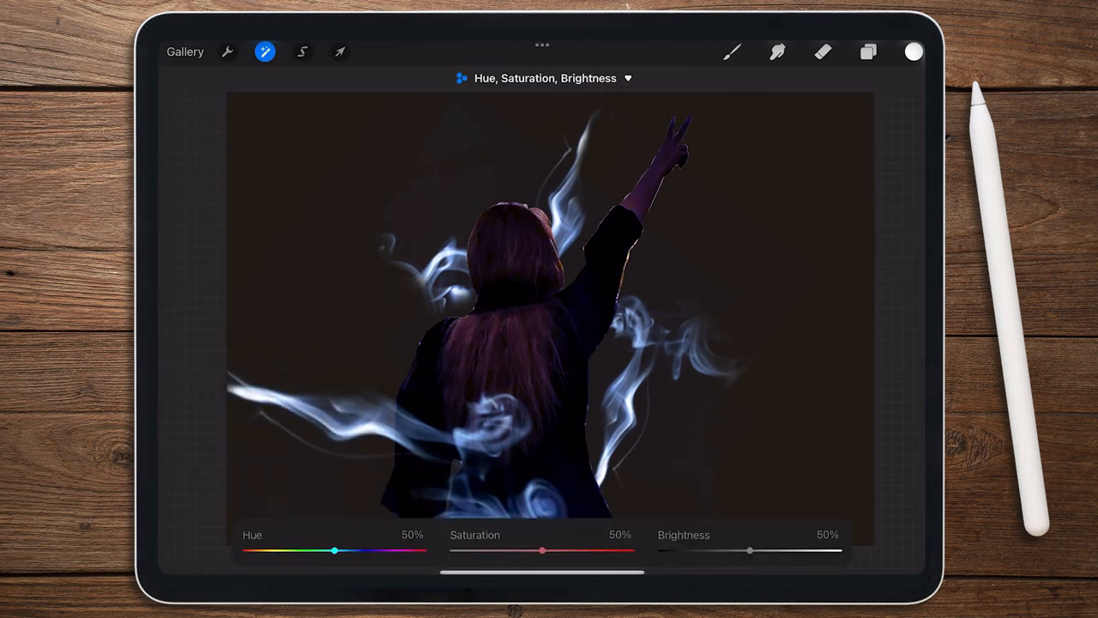
left_click_drag(748, 549, 752, 549)
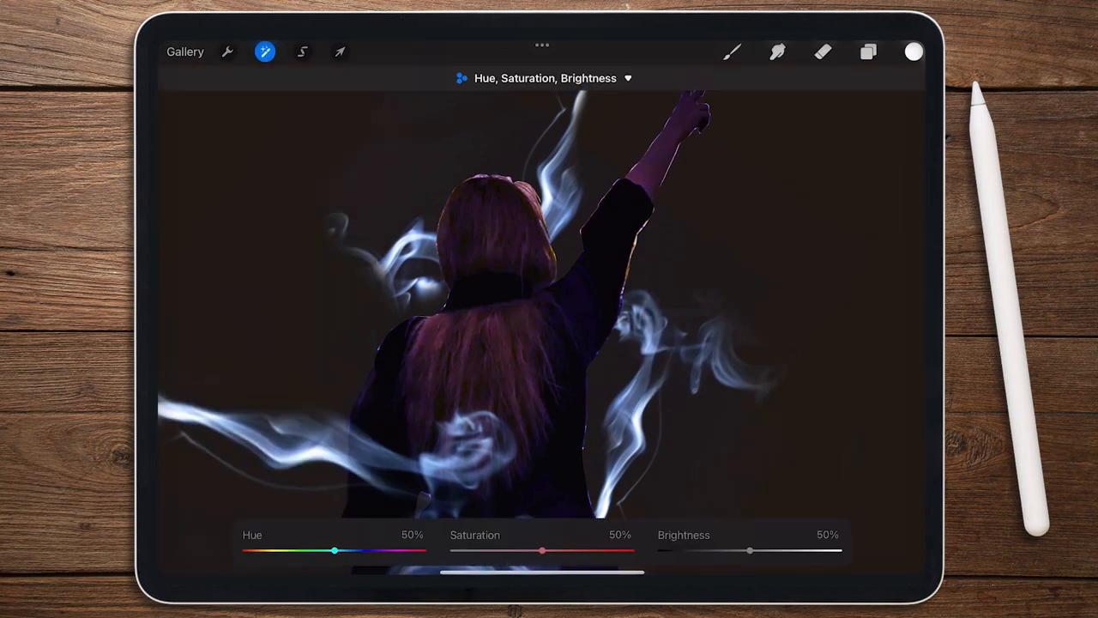
left_click_drag(749, 549, 762, 549)
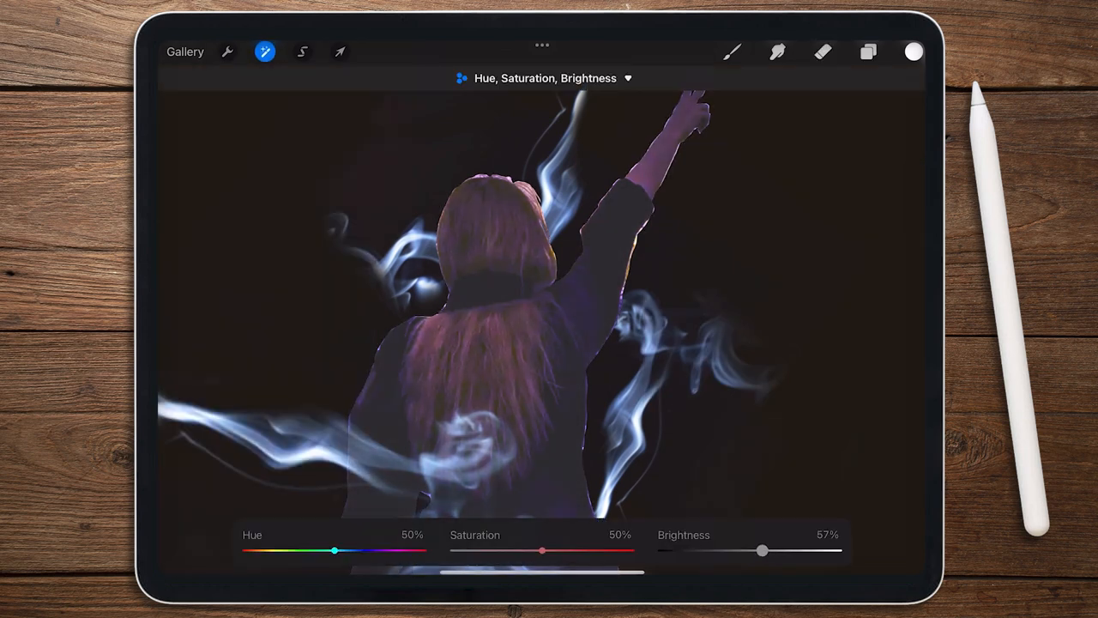
left_click_drag(543, 550, 515, 549)
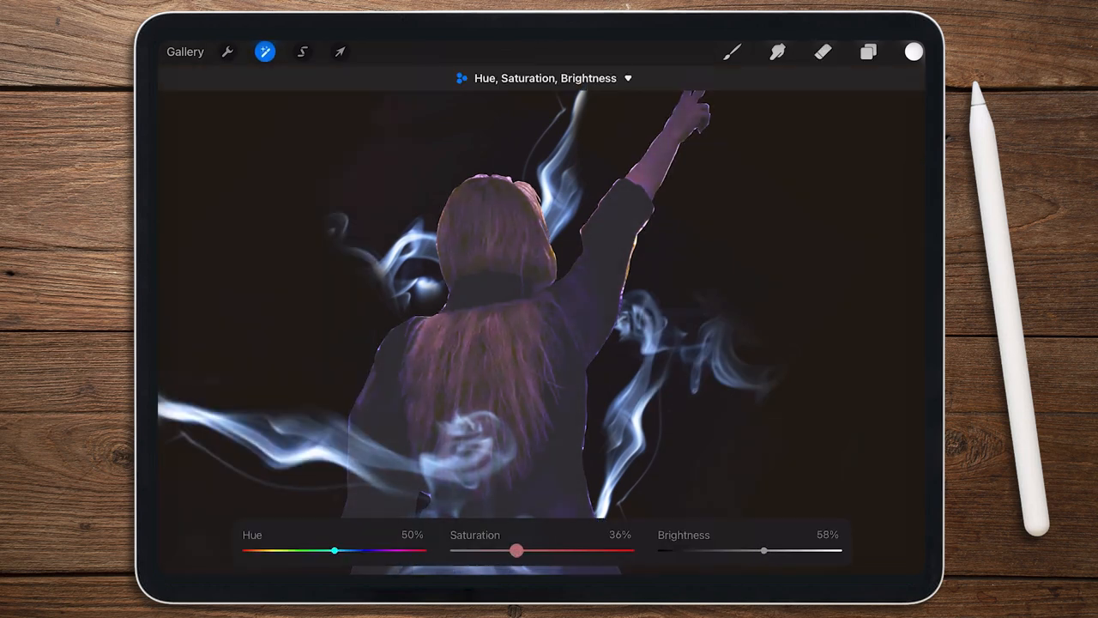
left_click_drag(515, 549, 553, 549)
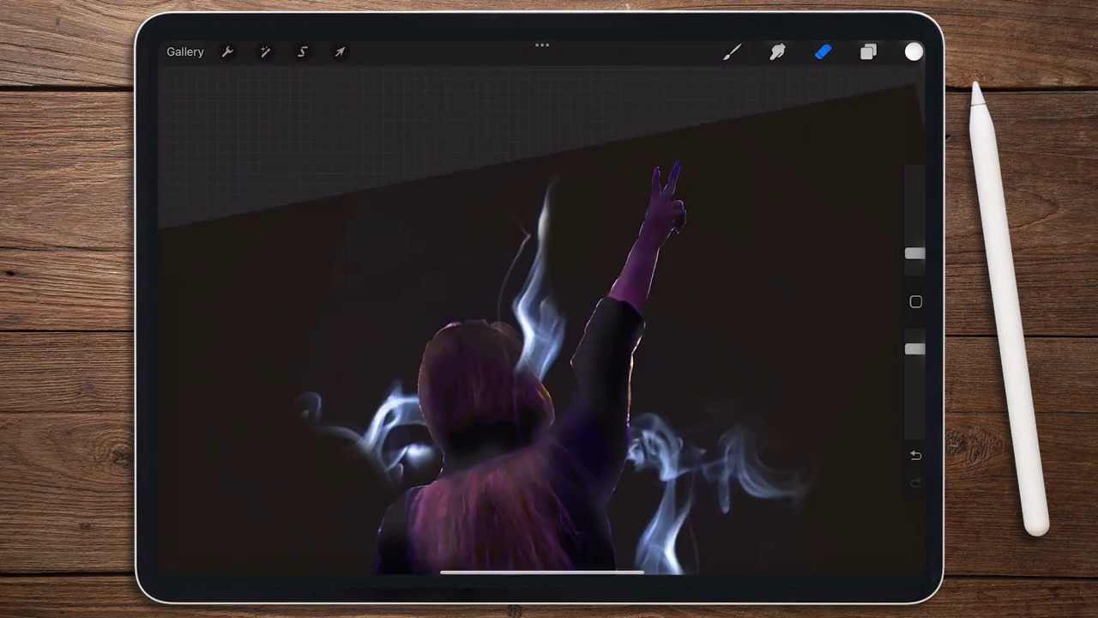
- Set the shading layer over the woman to Soft Light blend mode
left_click(868, 52)
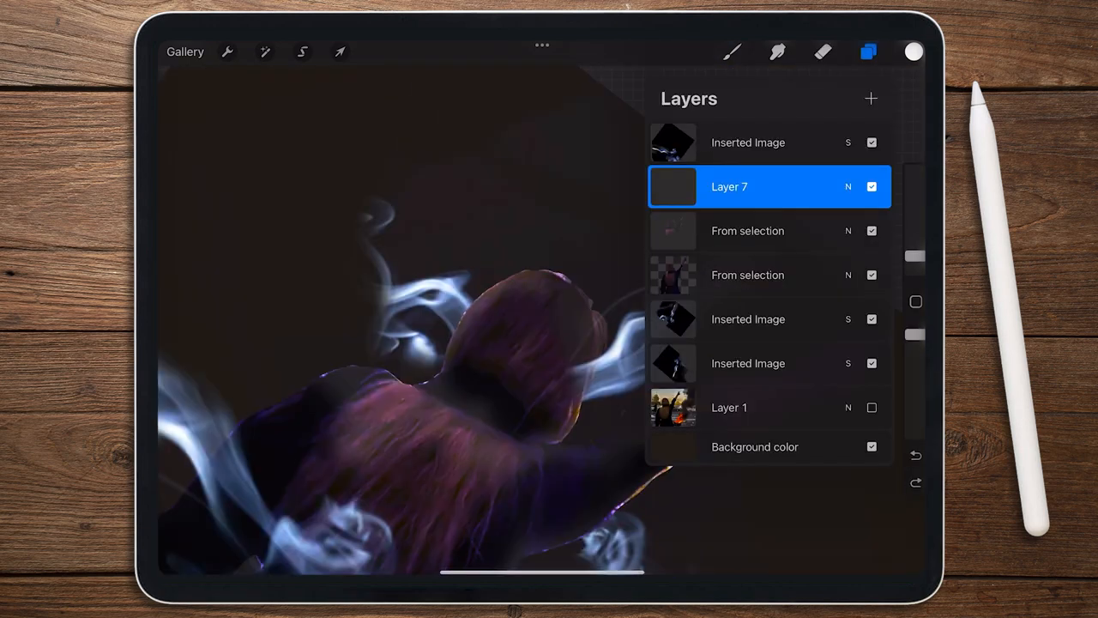
left_click(730, 185)
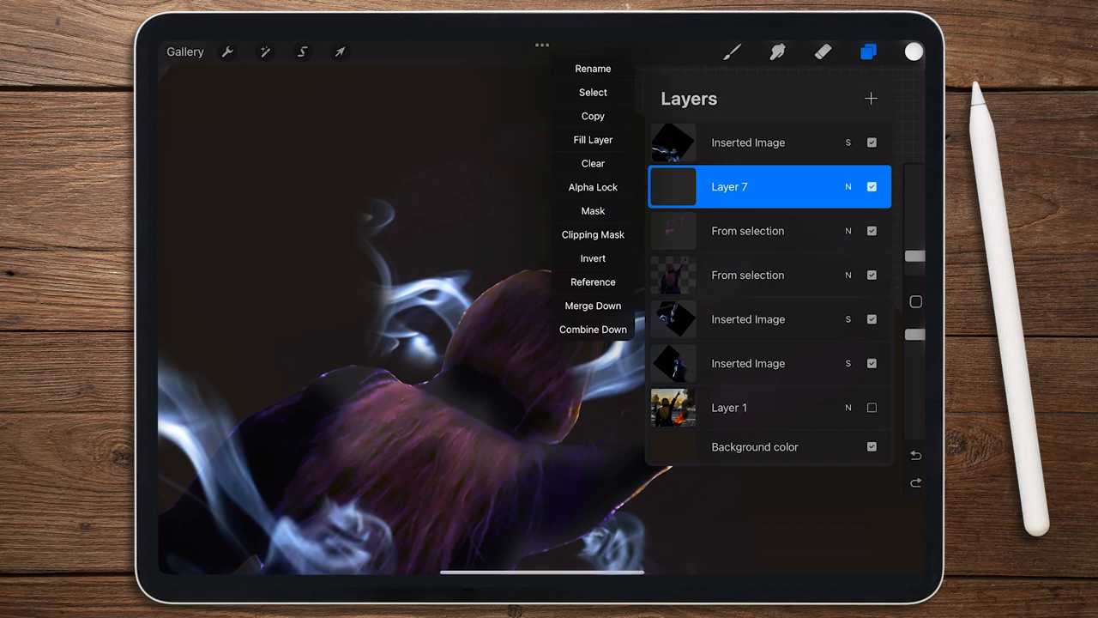
left_click(848, 186)
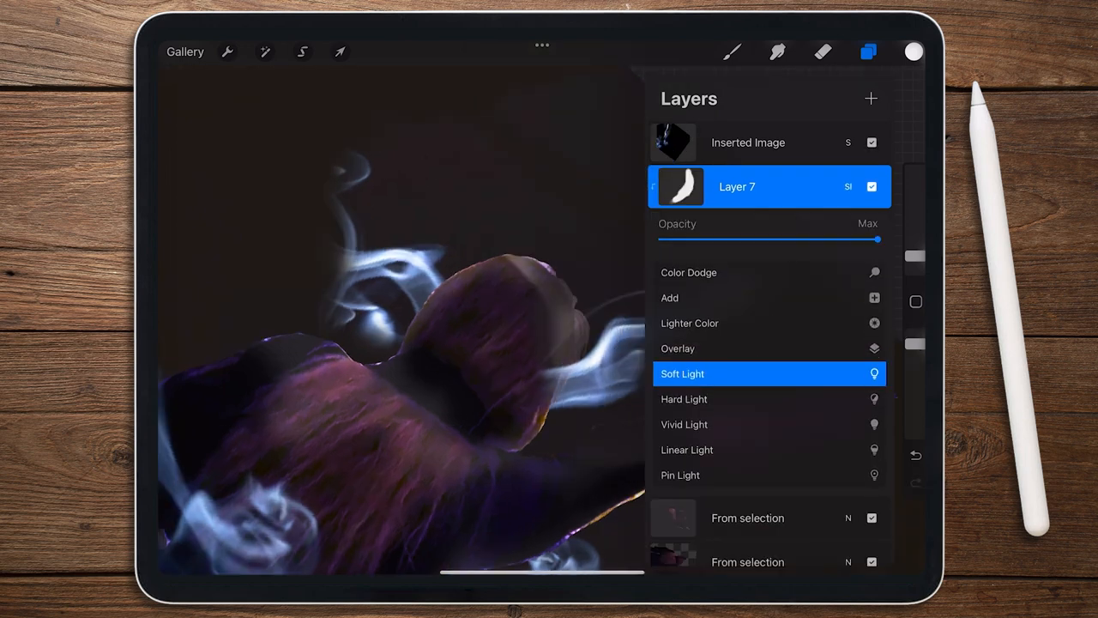
left_click_drag(877, 240, 789, 240)
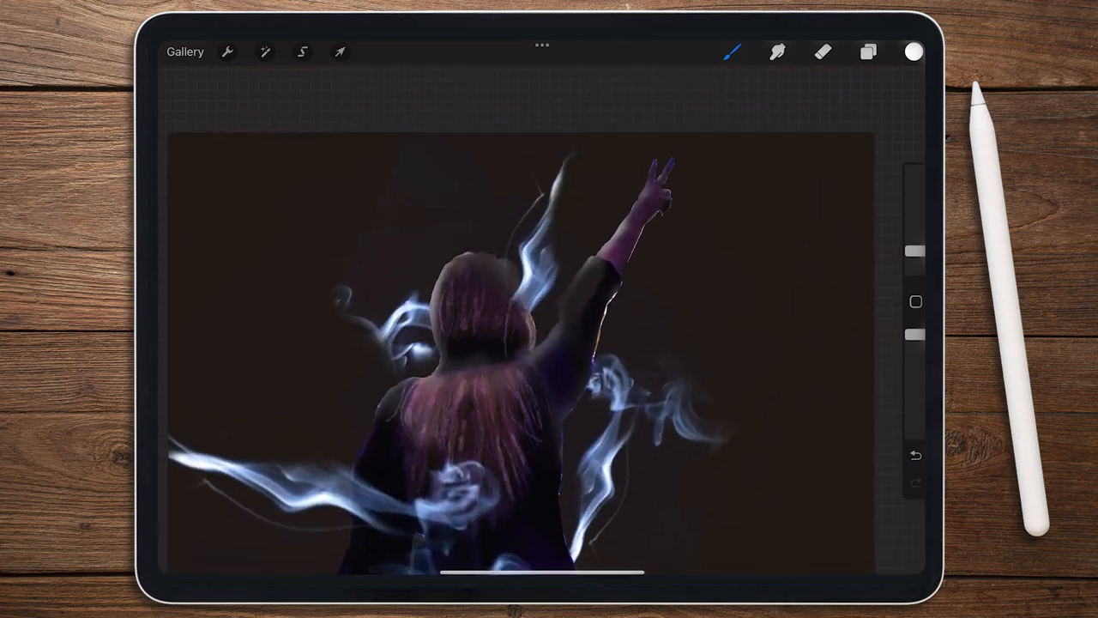
left_click(868, 52)
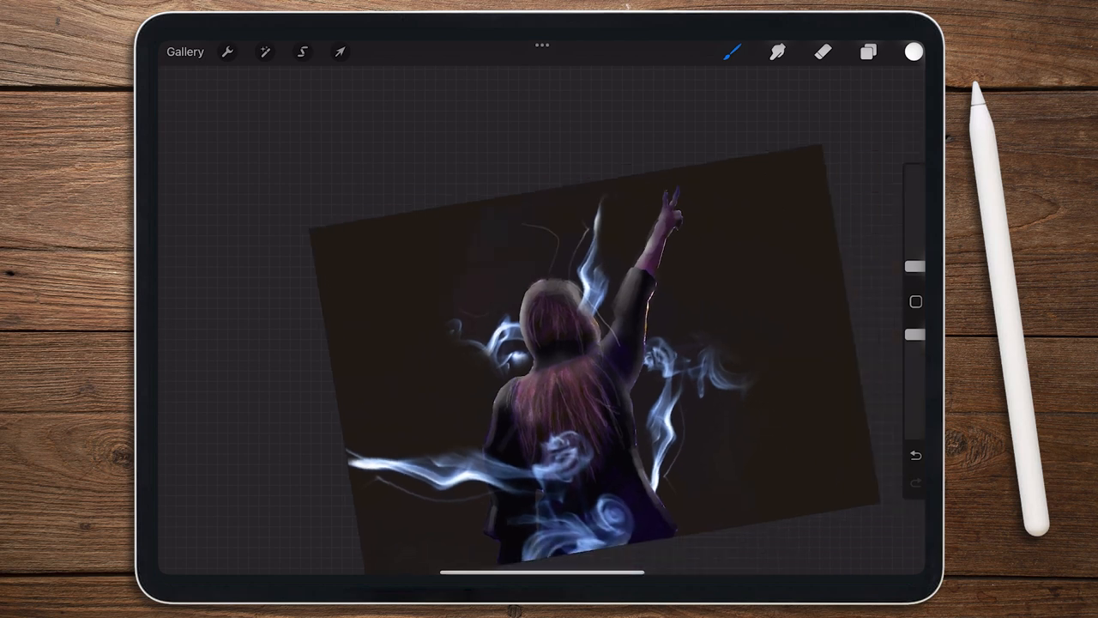
- Insert the cloud photo and pull its blue and red curves toward a pale green tint
left_click(340, 52)
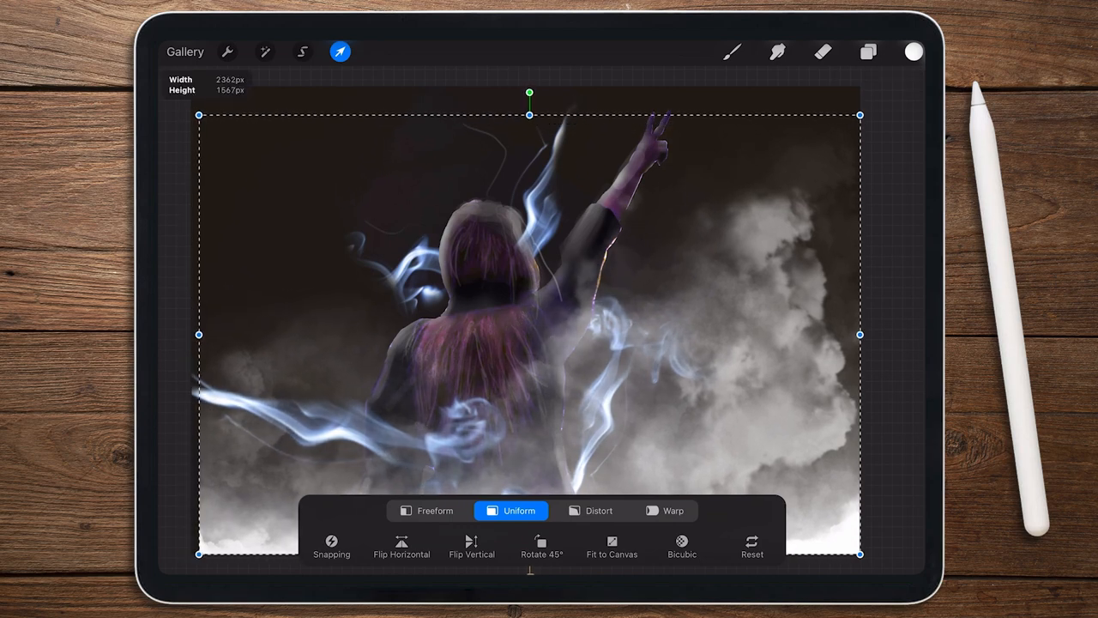
left_click(265, 51)
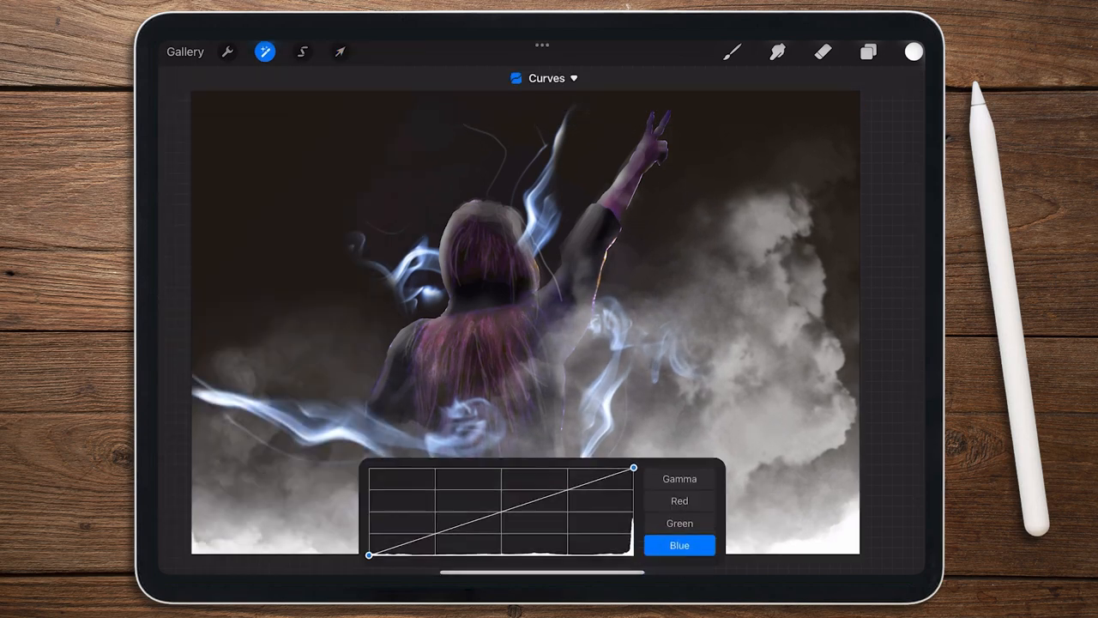
left_click_drag(634, 469, 633, 490)
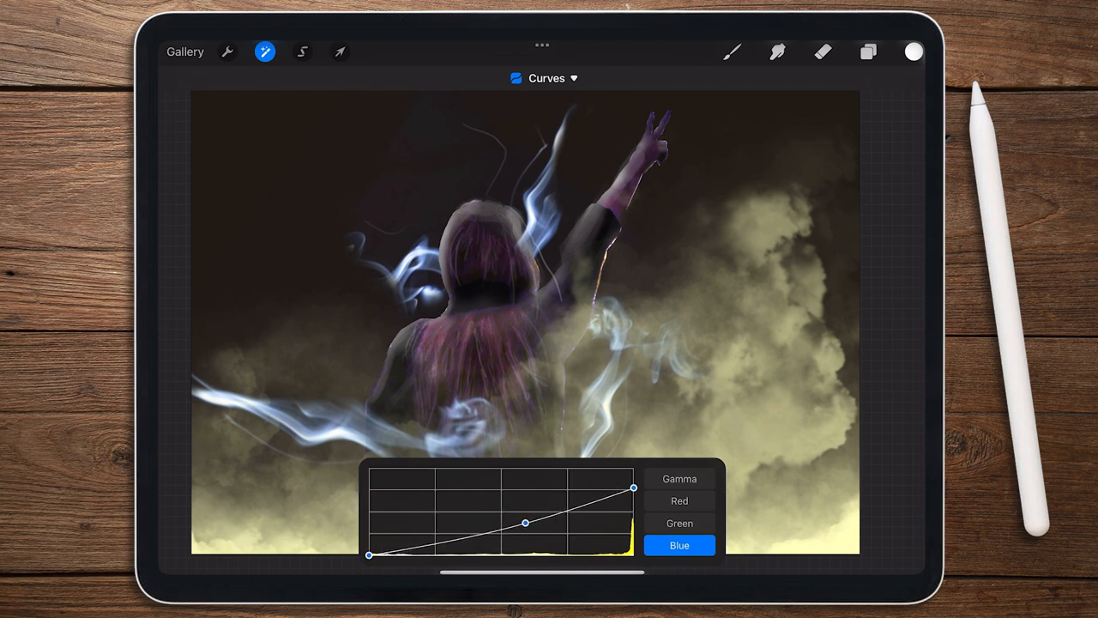
left_click_drag(527, 522, 515, 516)
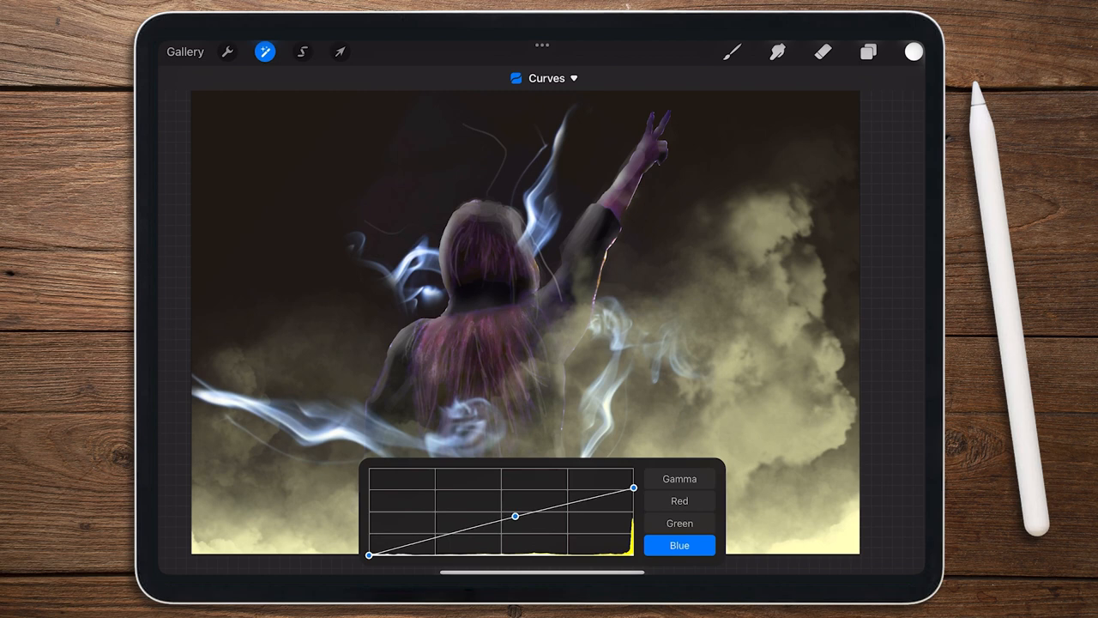
left_click(680, 501)
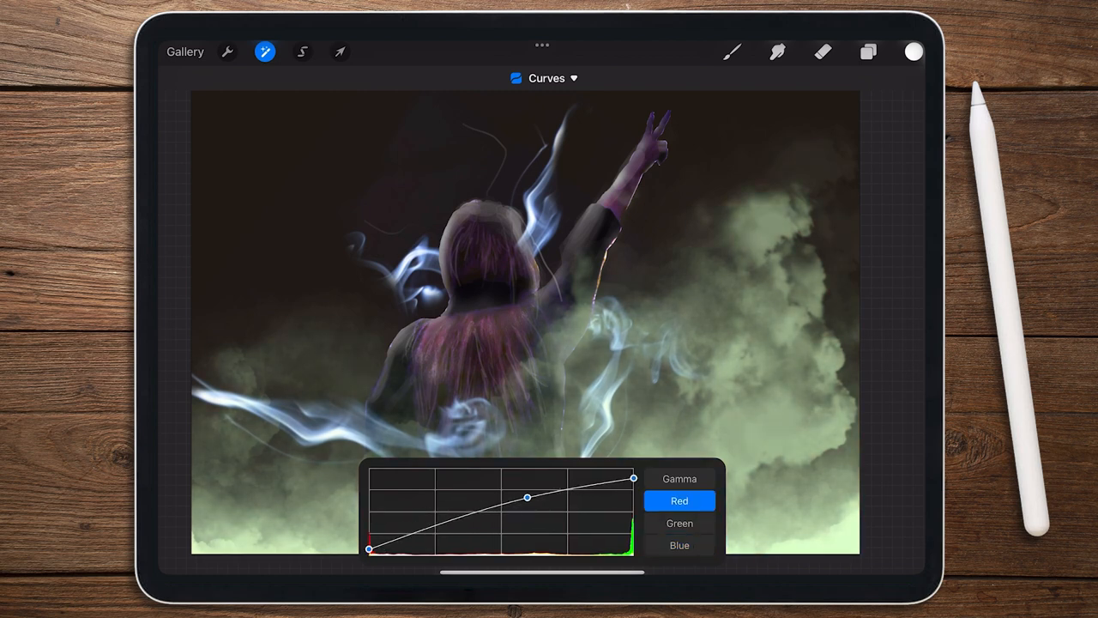
left_click(680, 478)
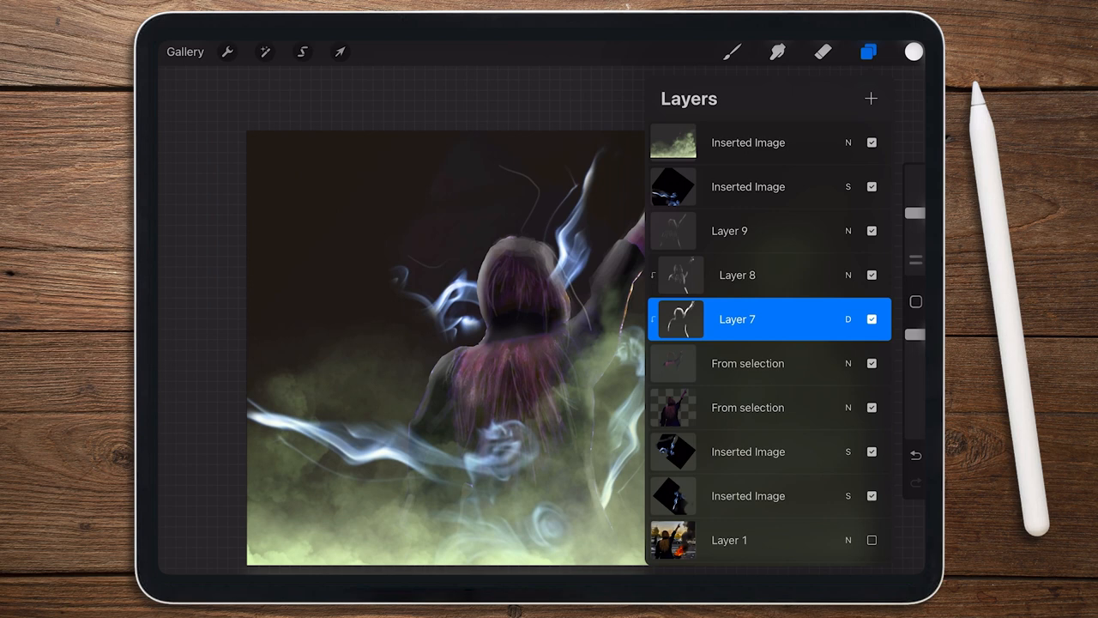
- Tweak the overall brightness curve on another smoke layer
left_click(265, 52)
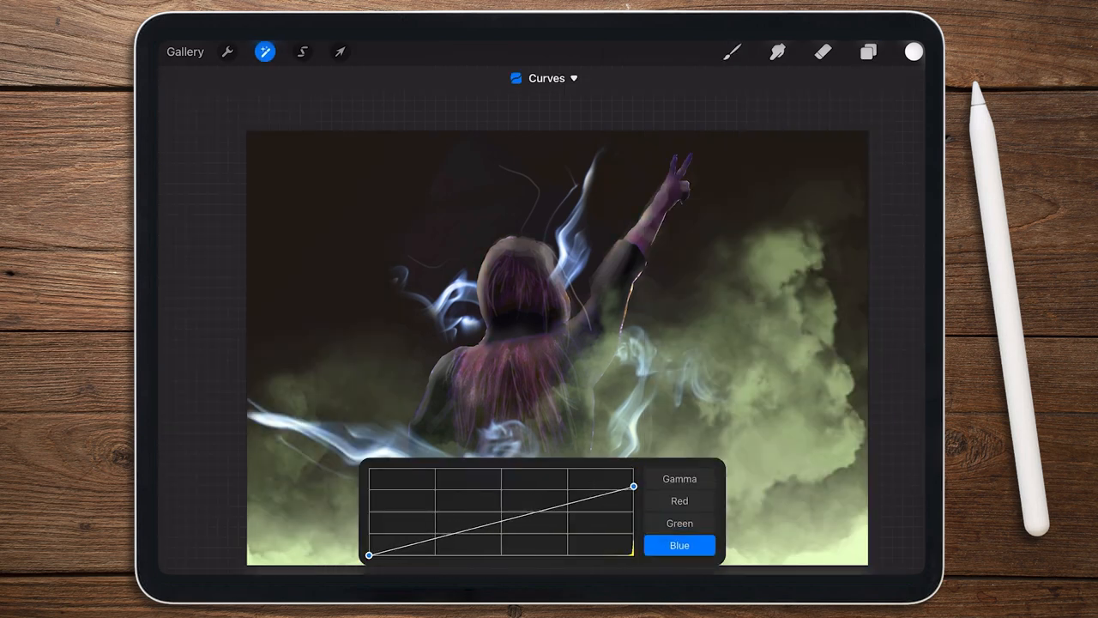
left_click(680, 479)
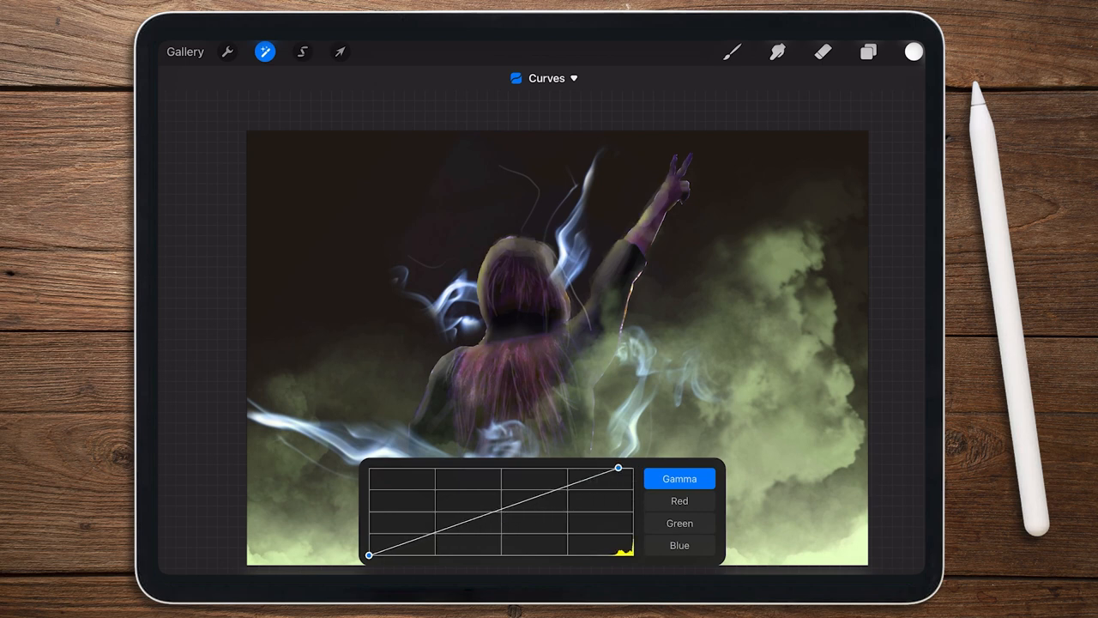
left_click(868, 52)
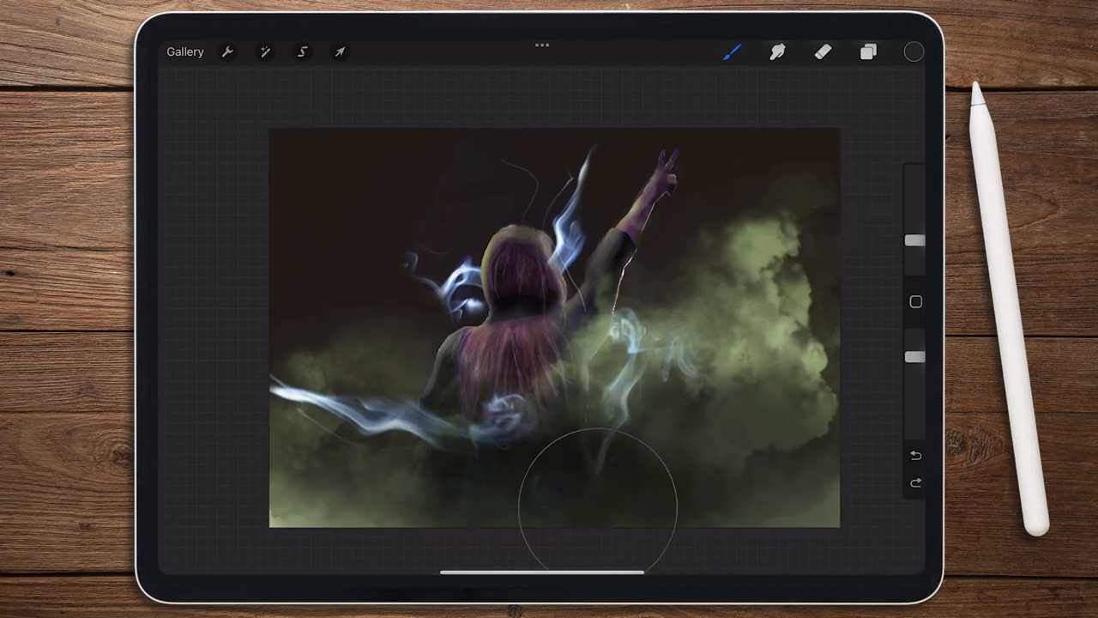
- Dismiss Adjustments and select the inserted smoke image layer in the layer list
left_click(265, 51)
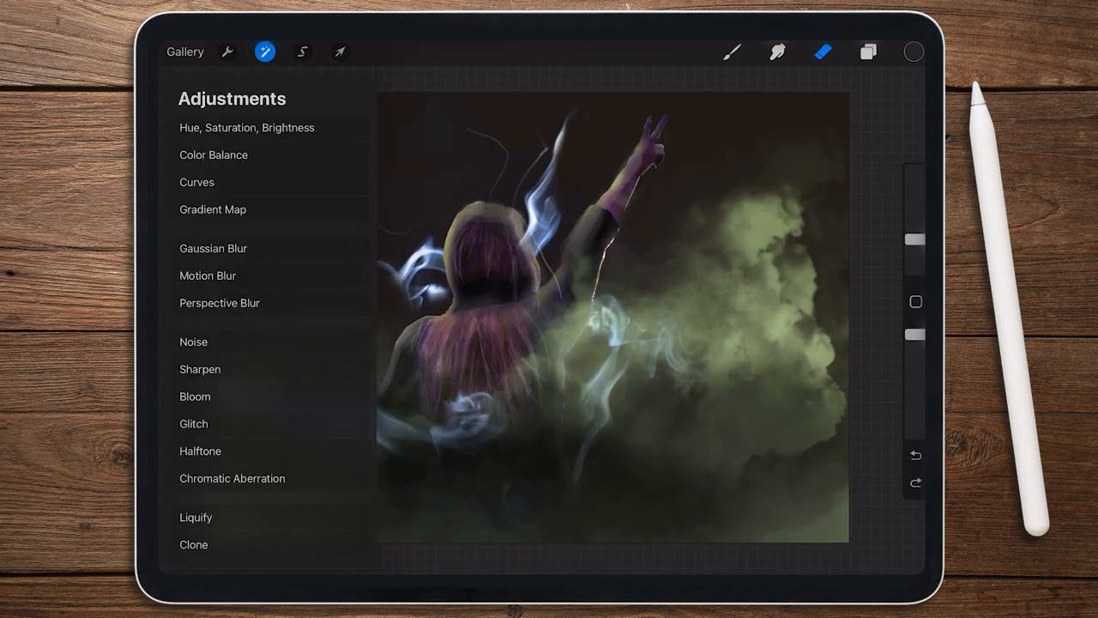
left_click(207, 275)
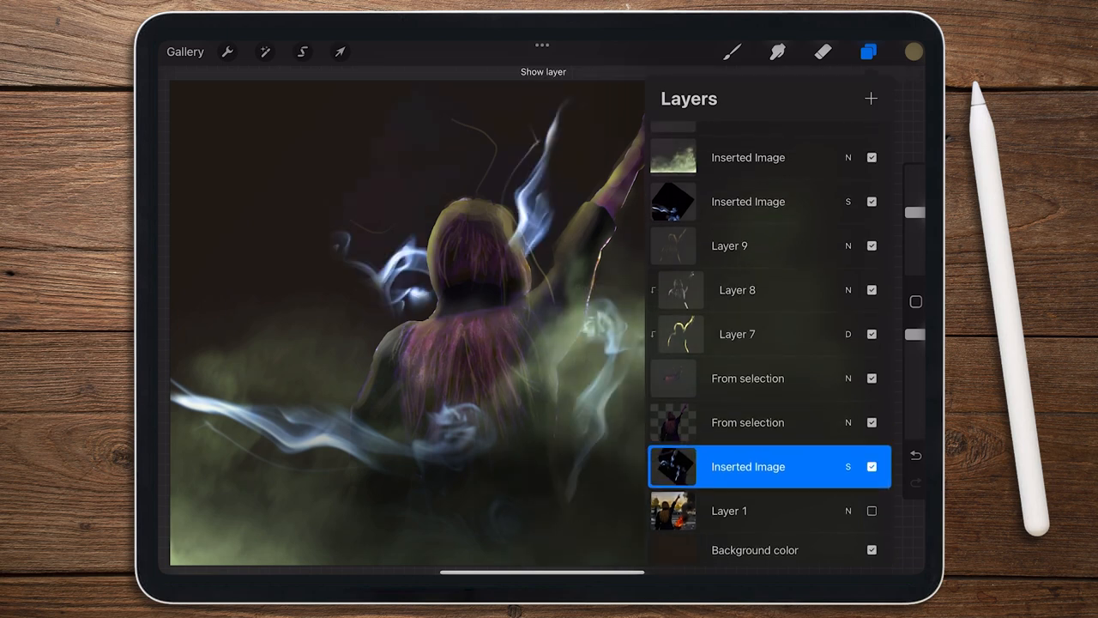
- Shift the smoke wisps' hue to about 23% so they glow green
left_click(265, 51)
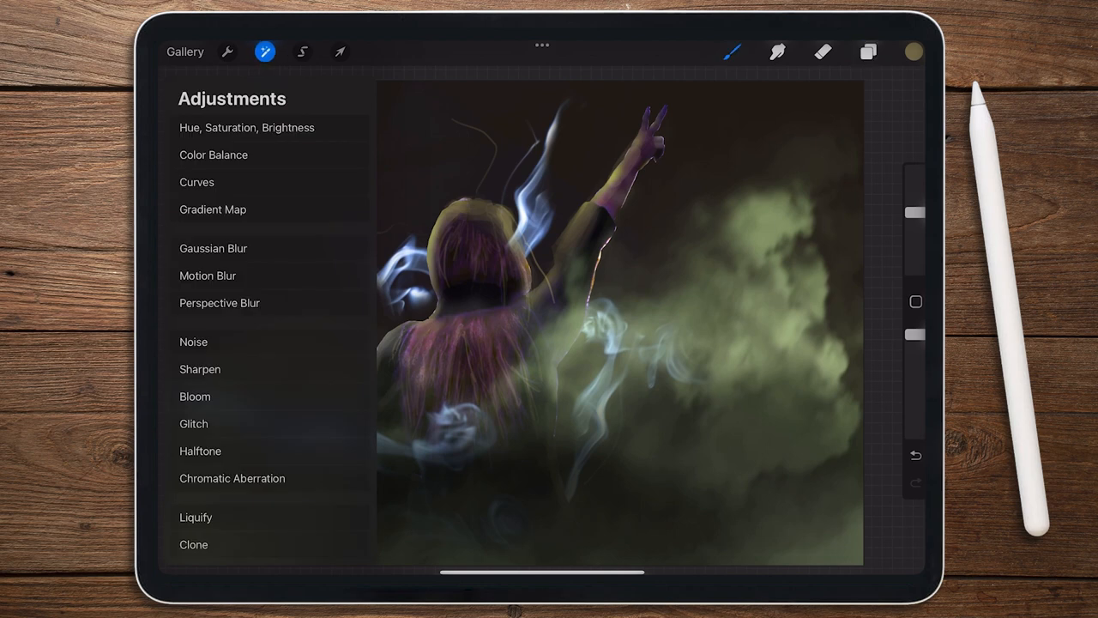
left_click(247, 127)
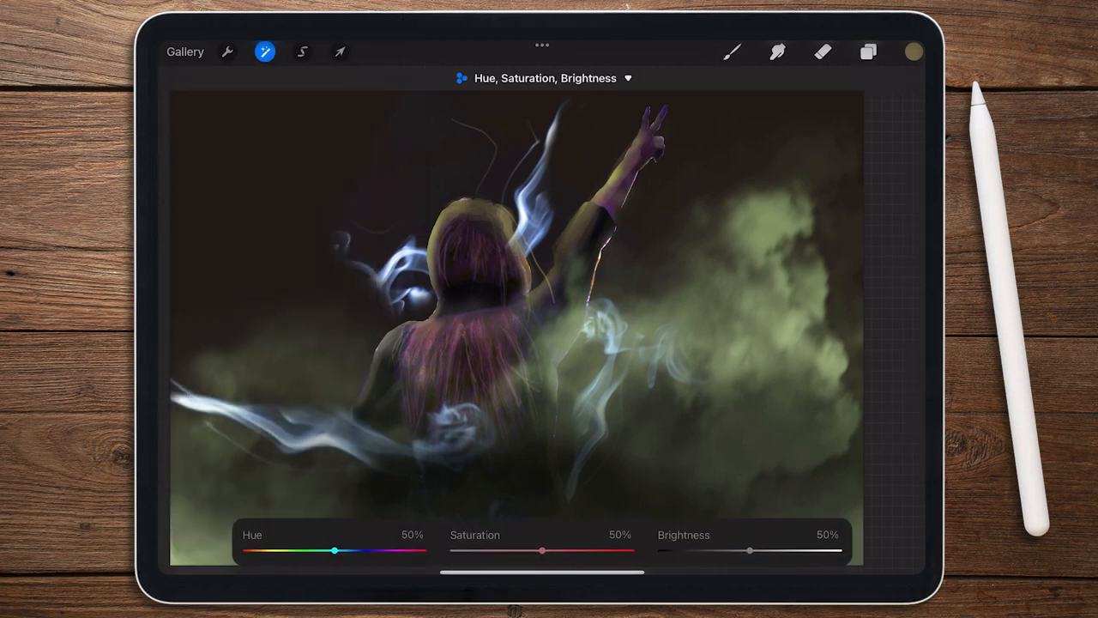
left_click_drag(335, 550, 288, 549)
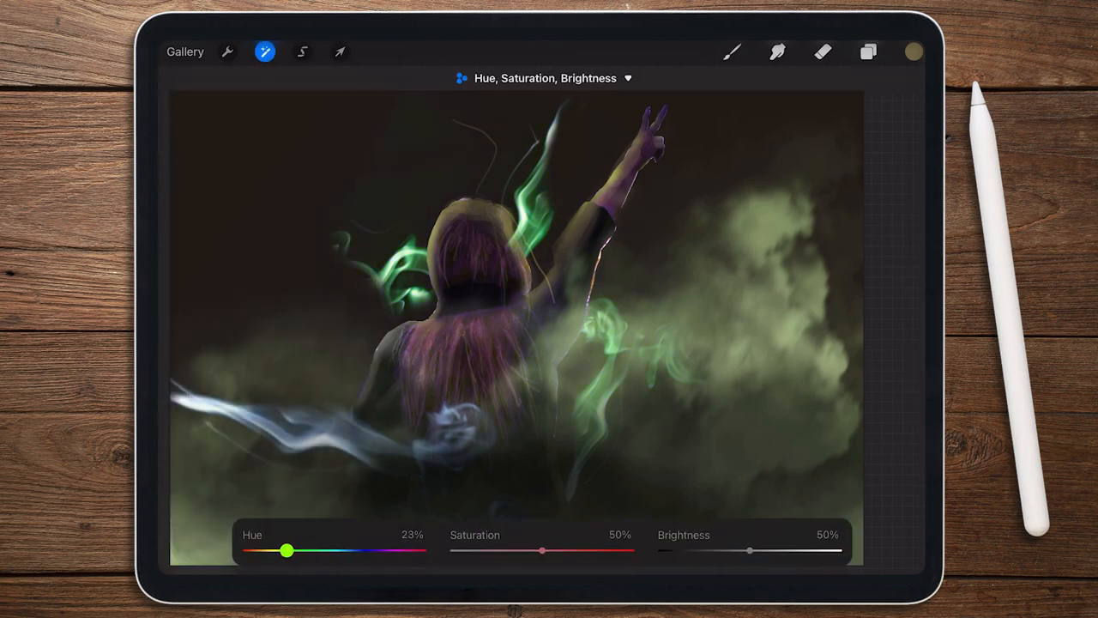
left_click_drag(288, 551, 266, 551)
type("WOMEN LIFE FREEDOM")
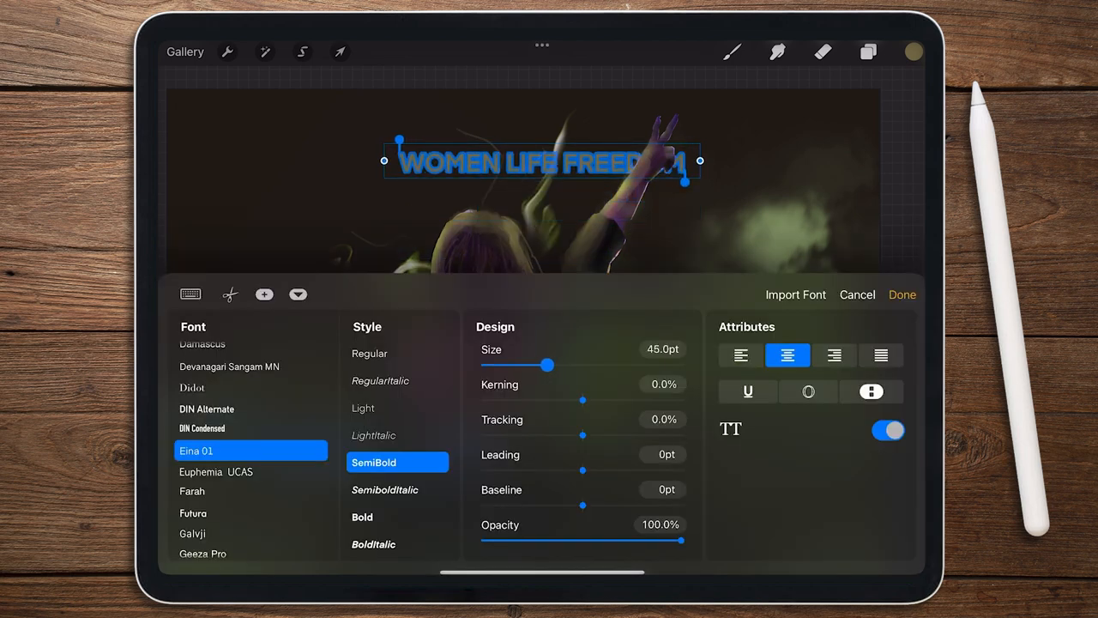
- Enlarge the slogan to two lines, set Bodoni 72 Smallcaps and a dark muted colour
left_click_drag(544, 363, 587, 363)
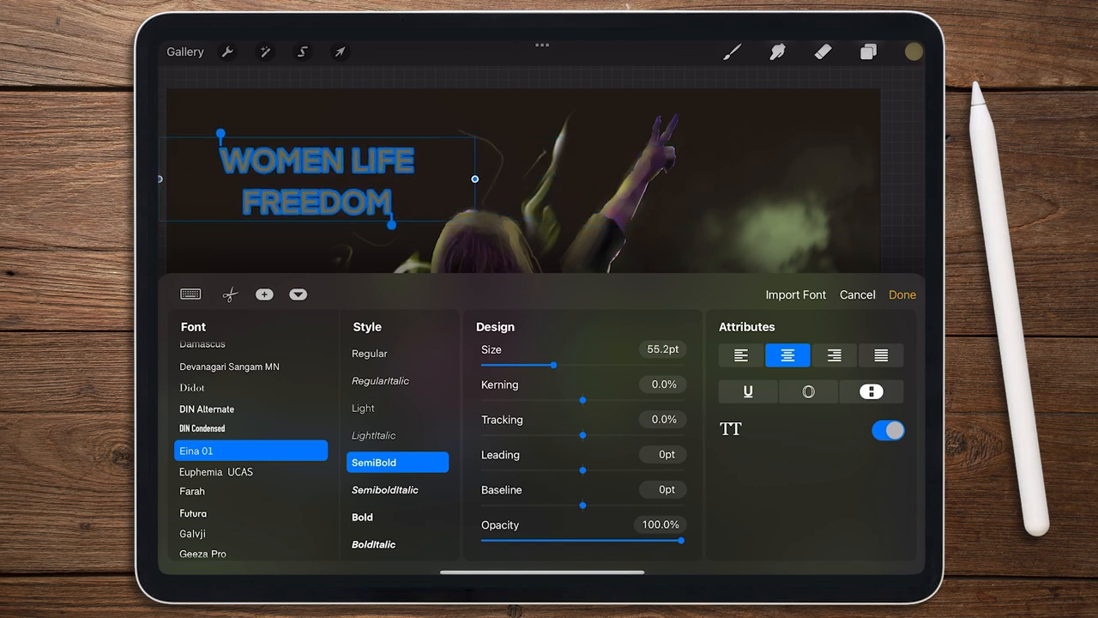
left_click(206, 427)
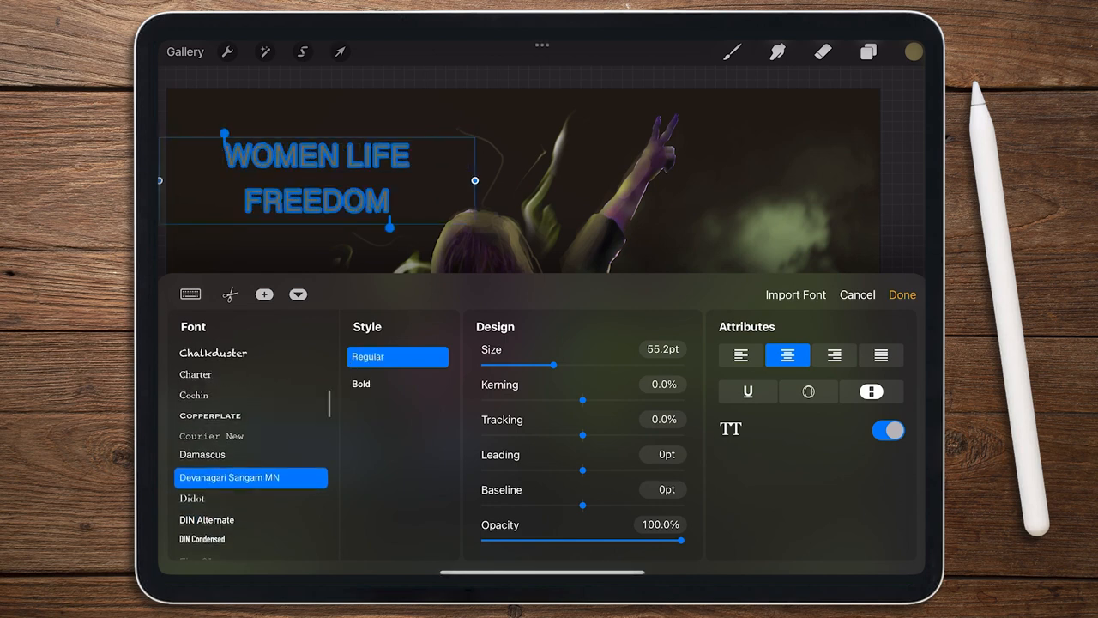
left_click(251, 437)
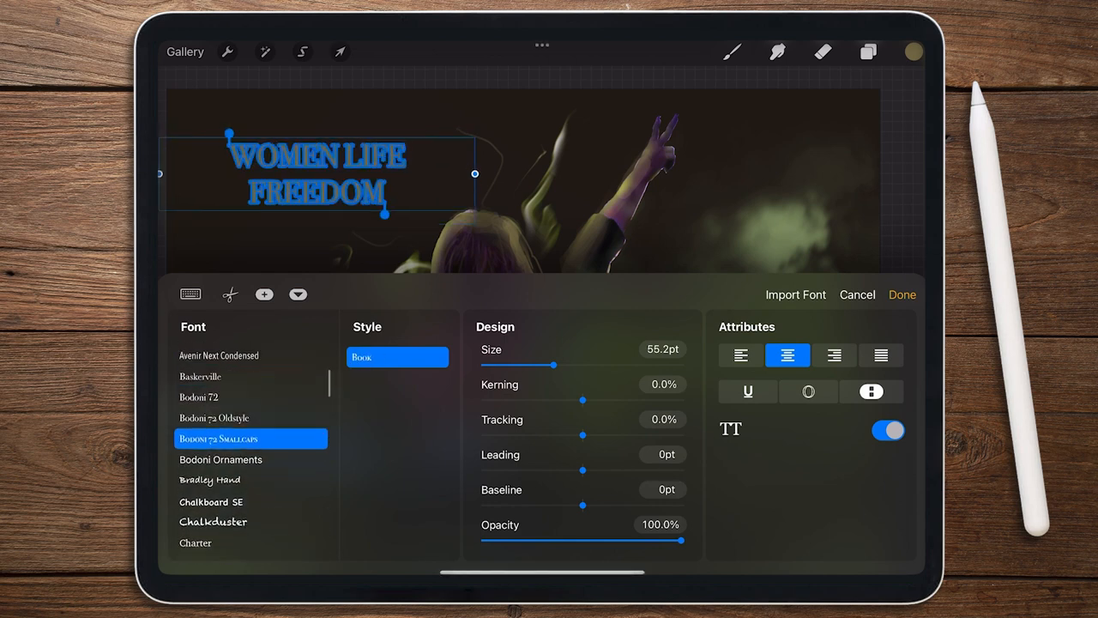
left_click(913, 51)
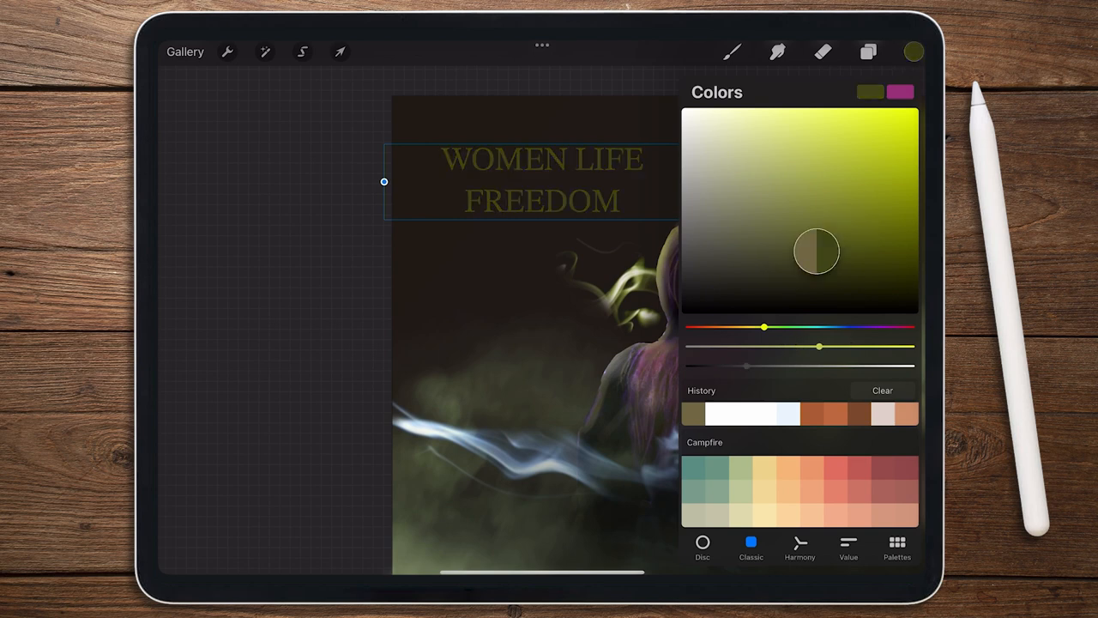
left_click_drag(817, 250, 680, 271)
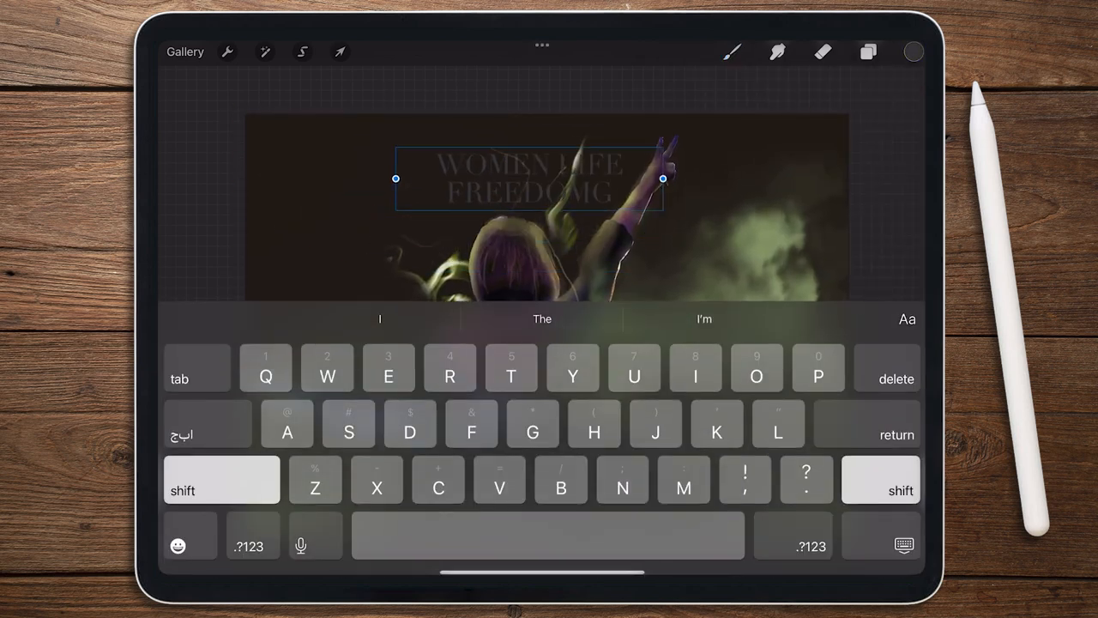
left_click(340, 51)
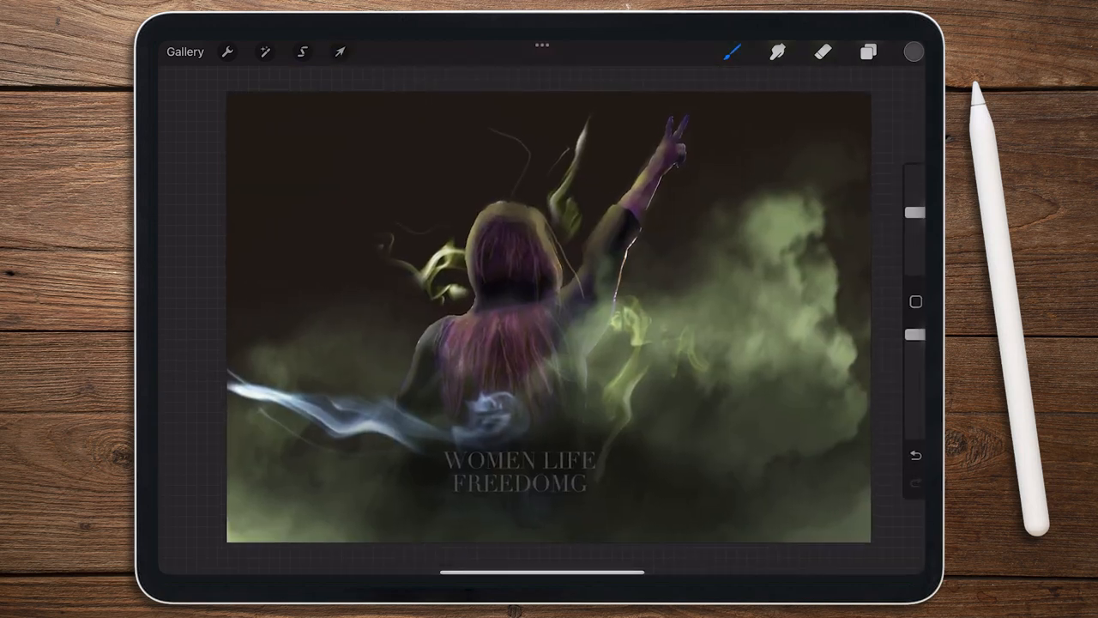
- Pick a bright orange and brush thin rim lines along the woman's arm and body
left_click(340, 51)
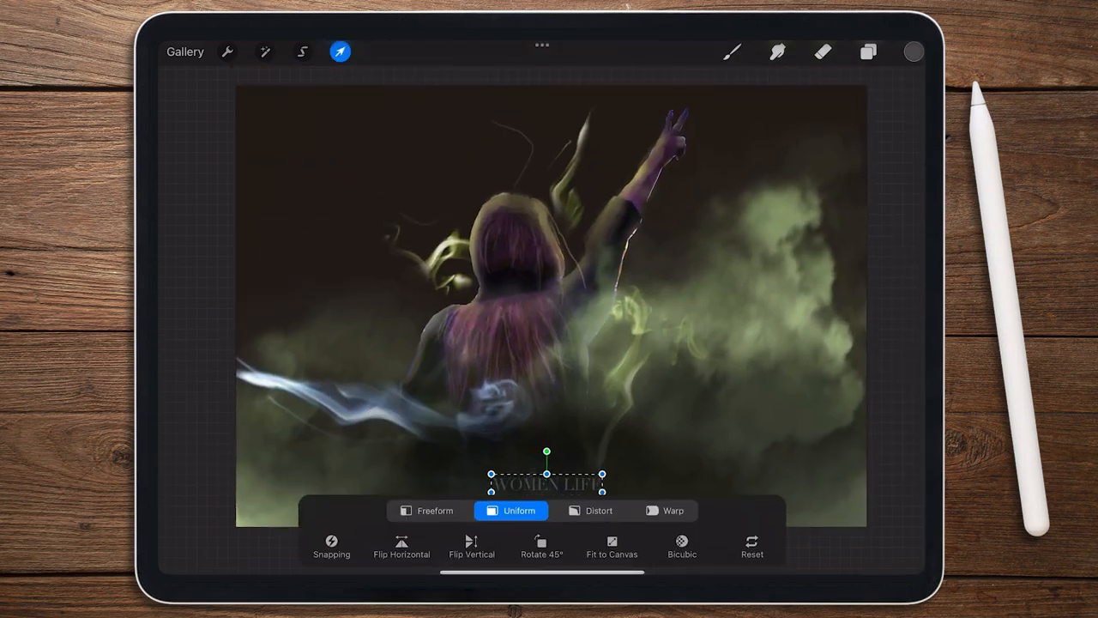
left_click(913, 52)
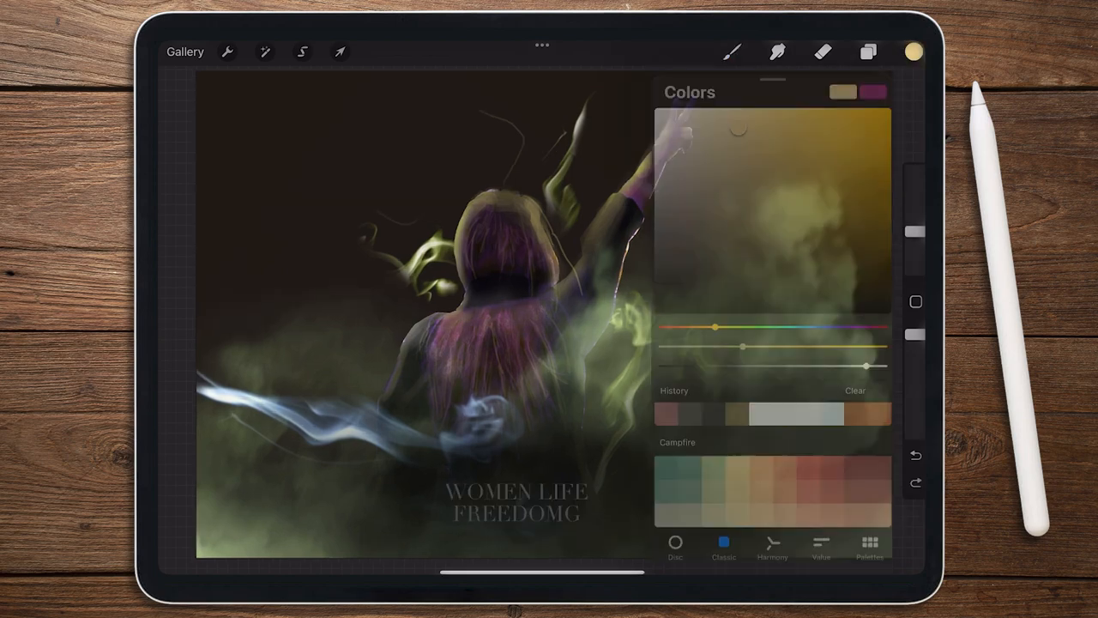
left_click(731, 51)
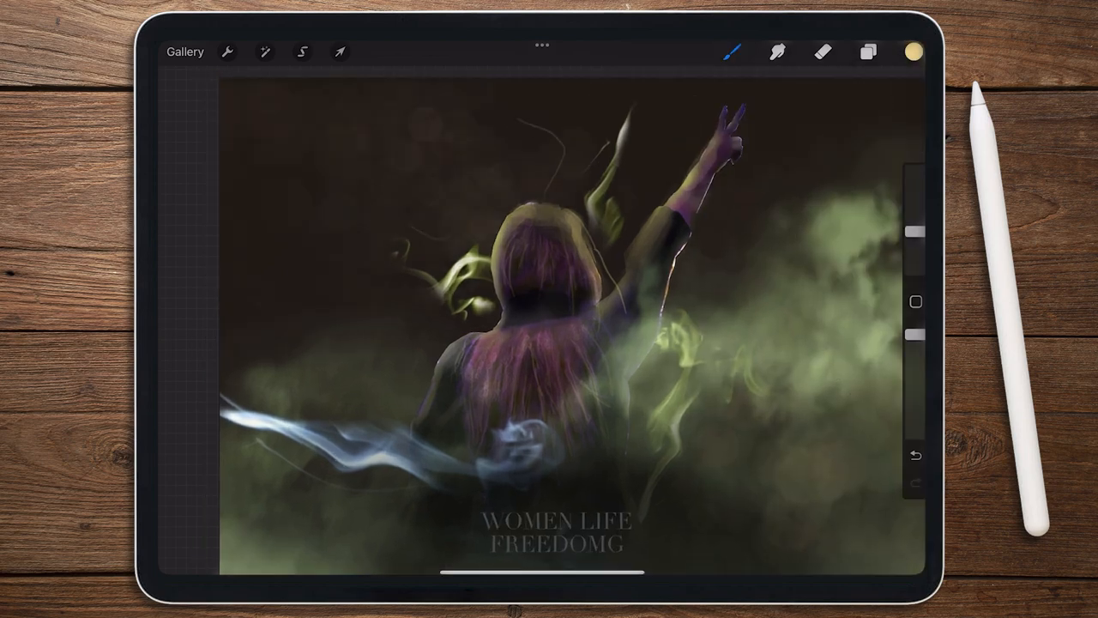
left_click(265, 52)
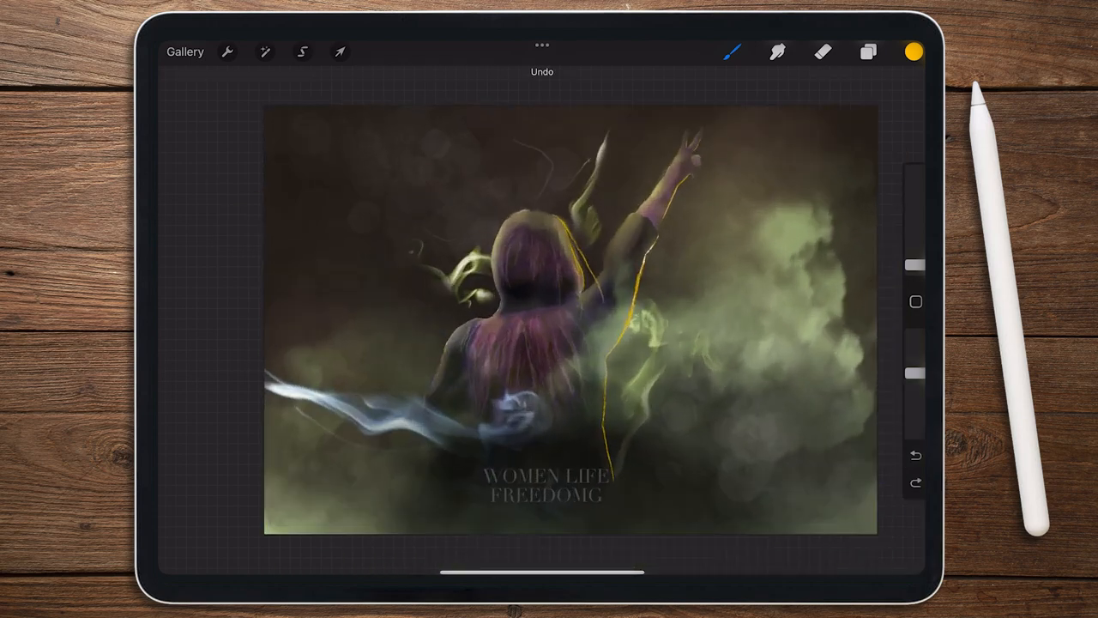
- Apply a halftone texture to the image
left_click(265, 52)
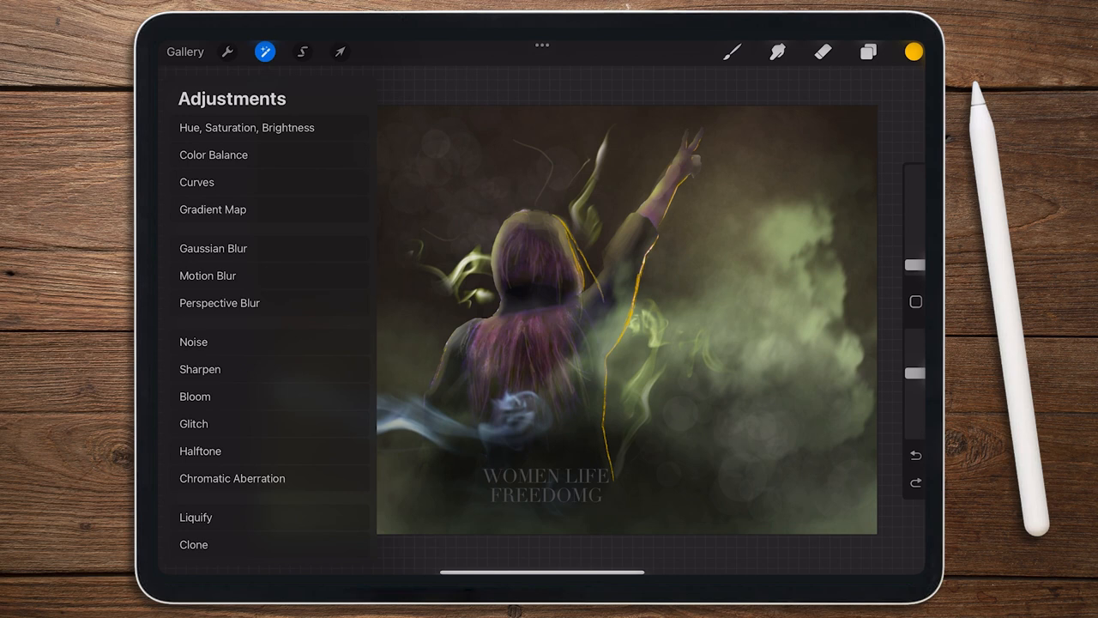
left_click(199, 450)
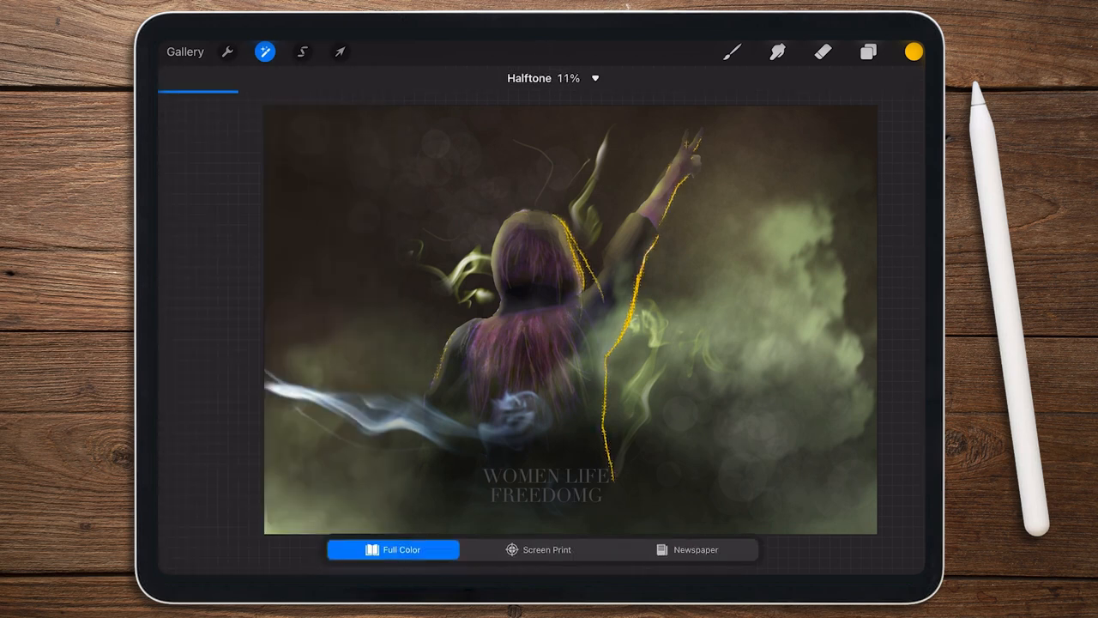
left_click(264, 51)
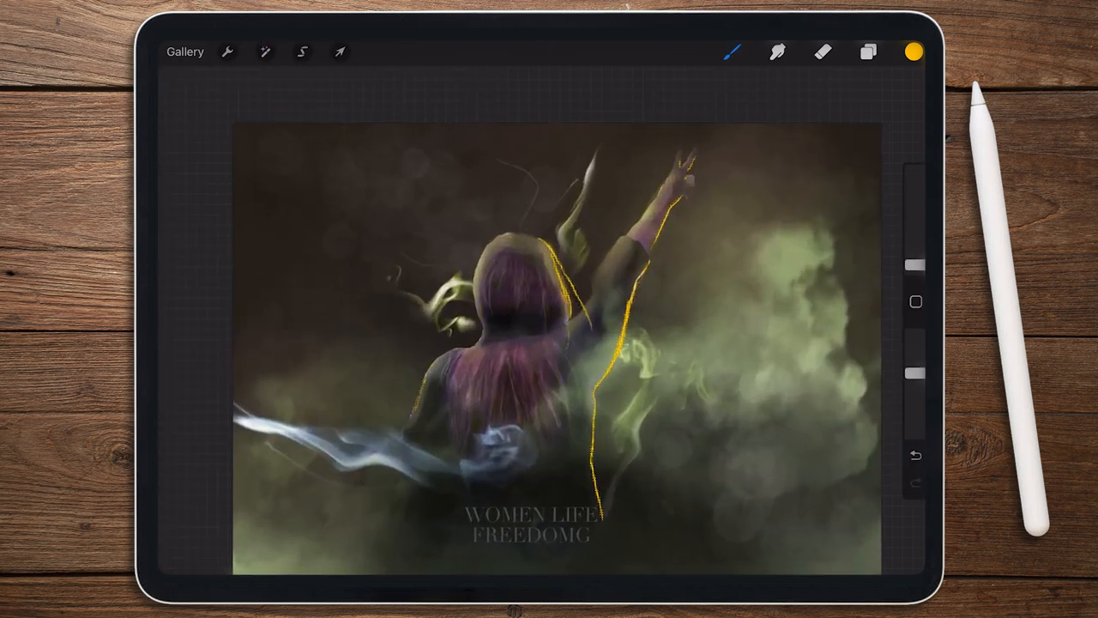
left_click(868, 51)
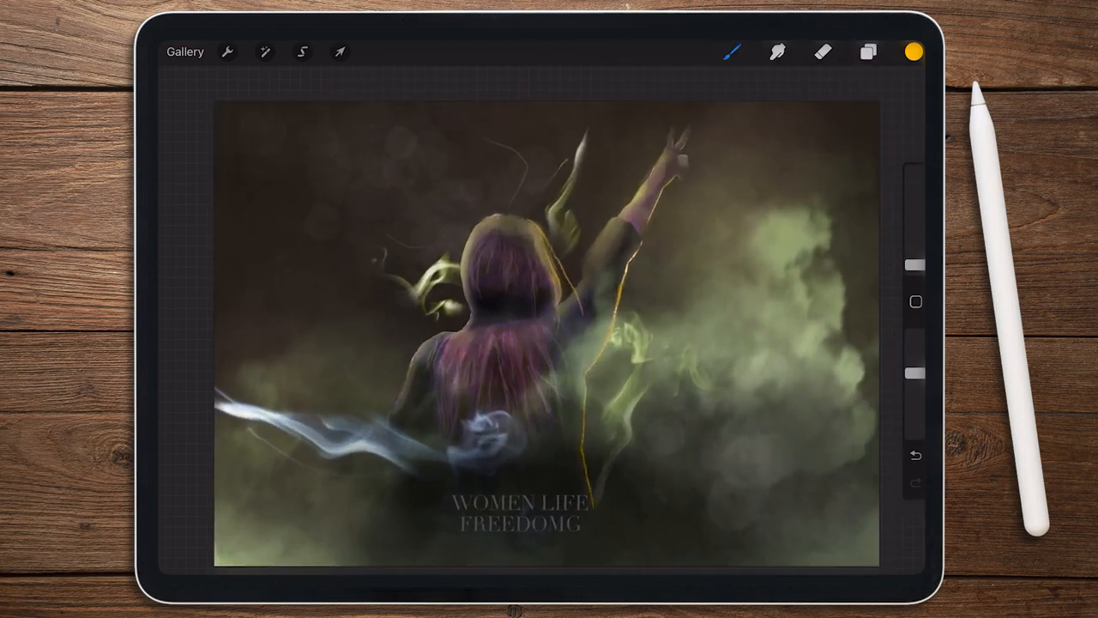
- Add chromatic aberration fringing and make the slogan small all-caps sans-serif
left_click(264, 52)
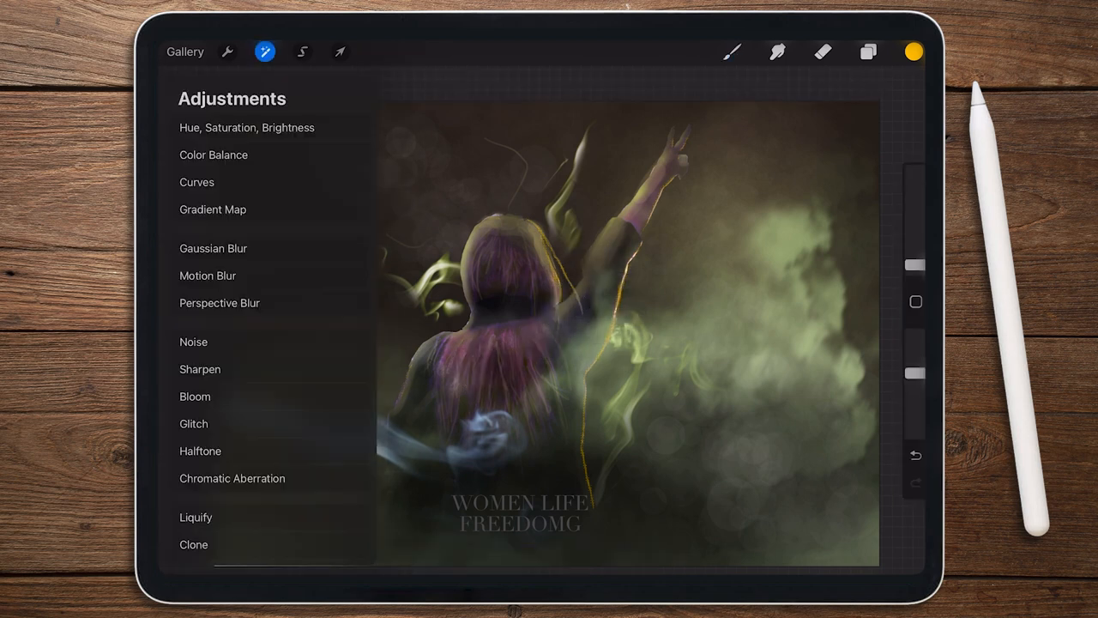
left_click(232, 478)
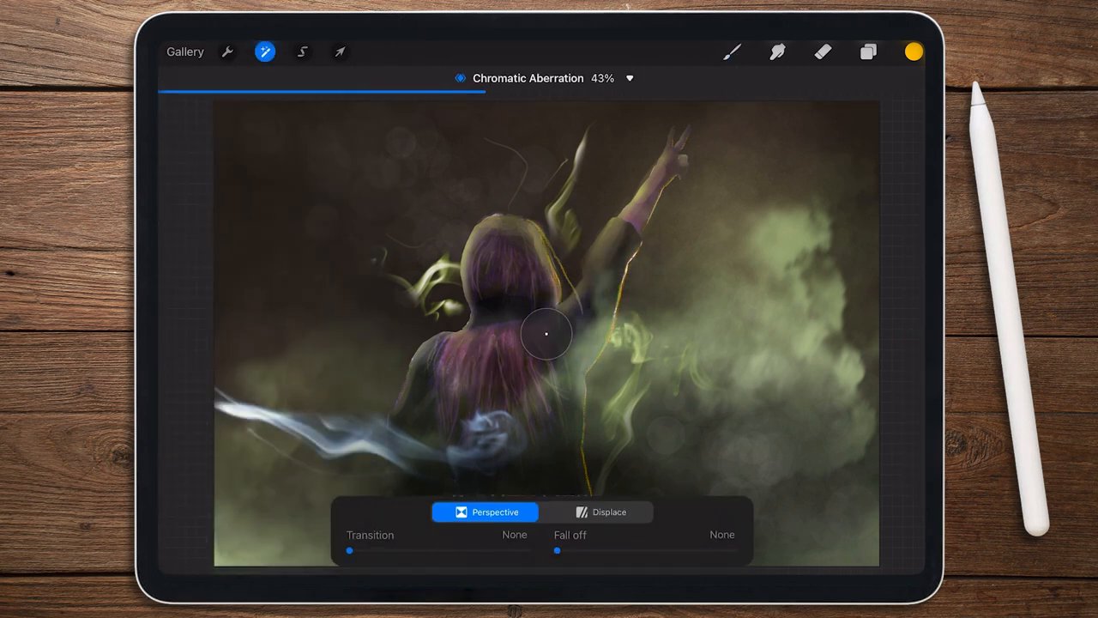
left_click_drag(350, 549, 436, 549)
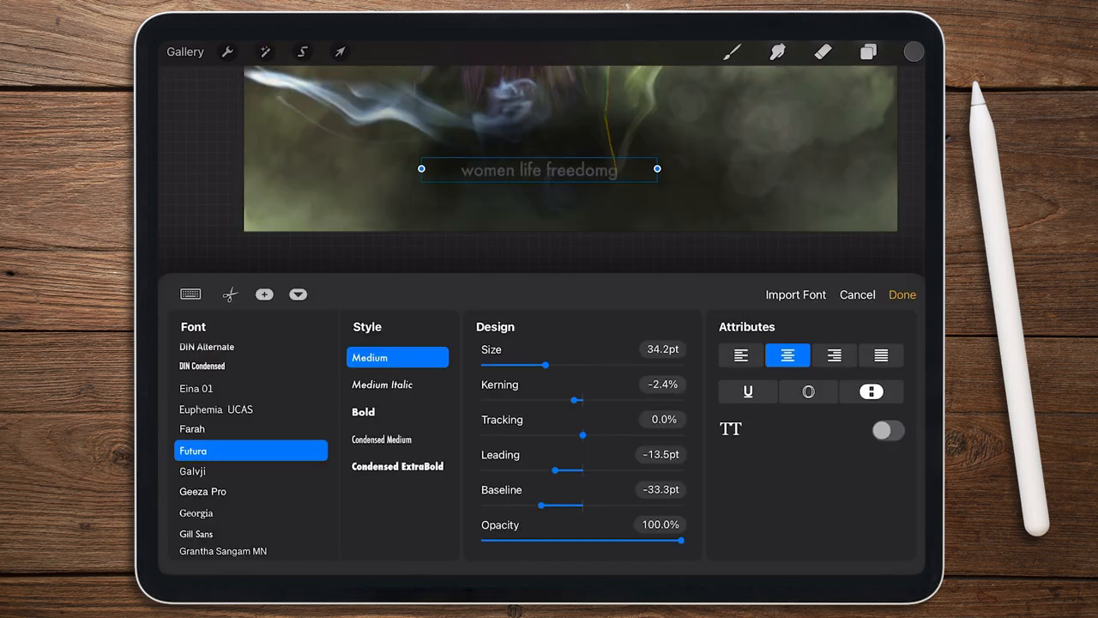
left_click(889, 430)
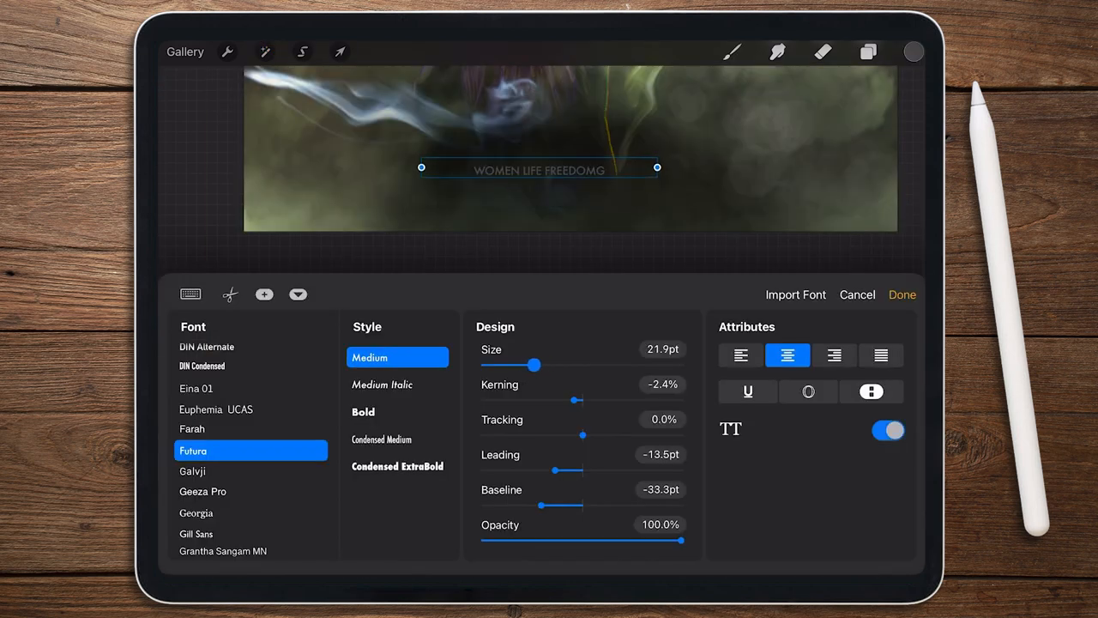
left_click(340, 52)
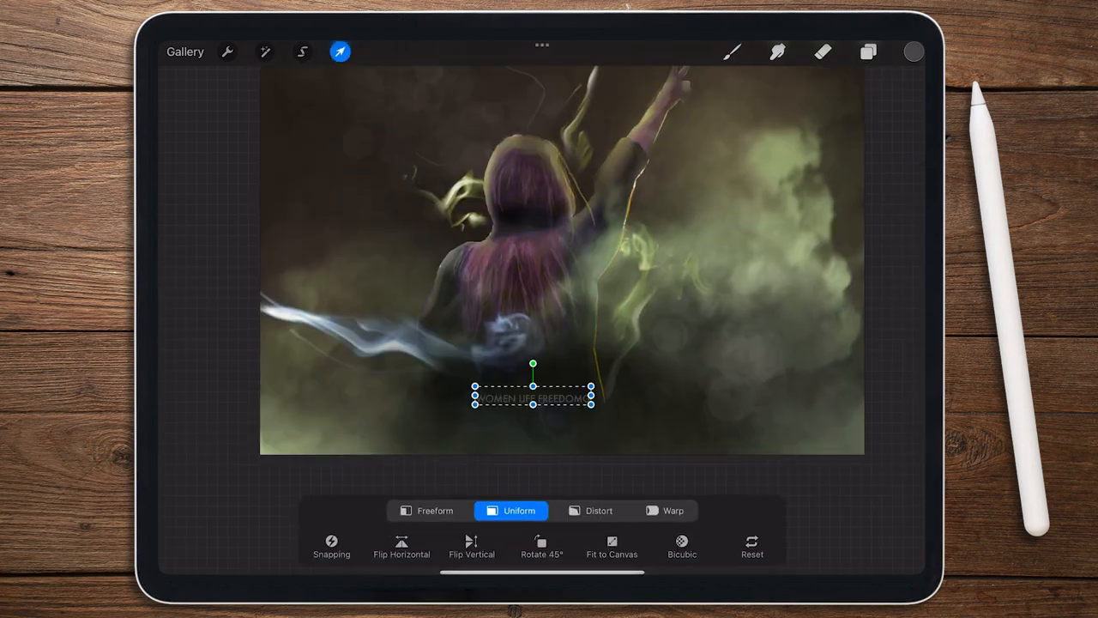
- Tint the lower smoke wisps green with the Hue slider
left_click(264, 52)
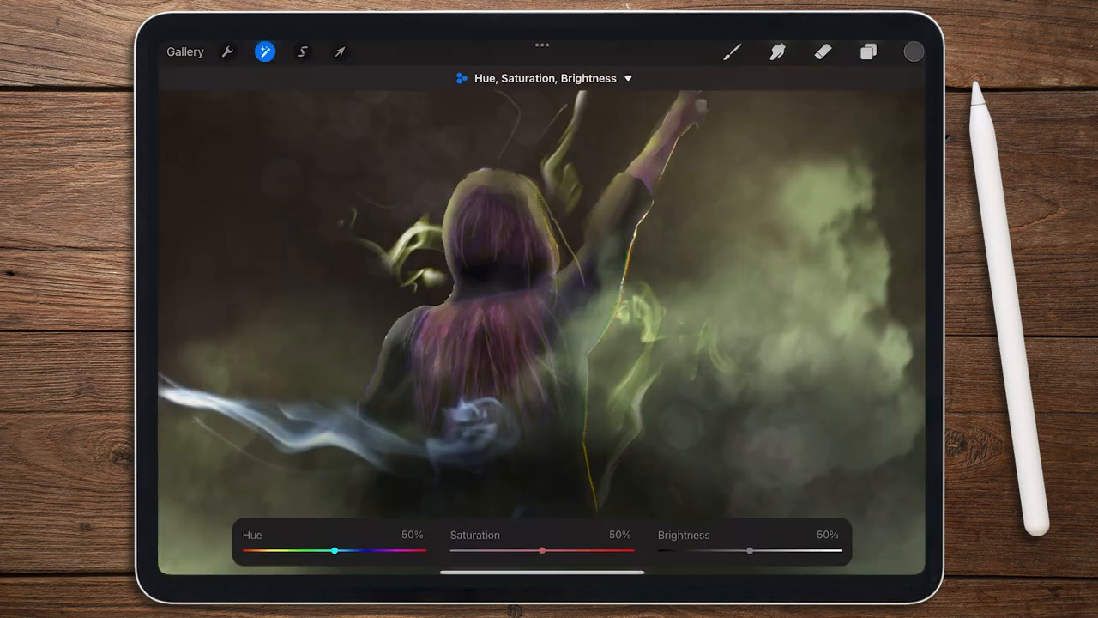
left_click_drag(335, 549, 271, 549)
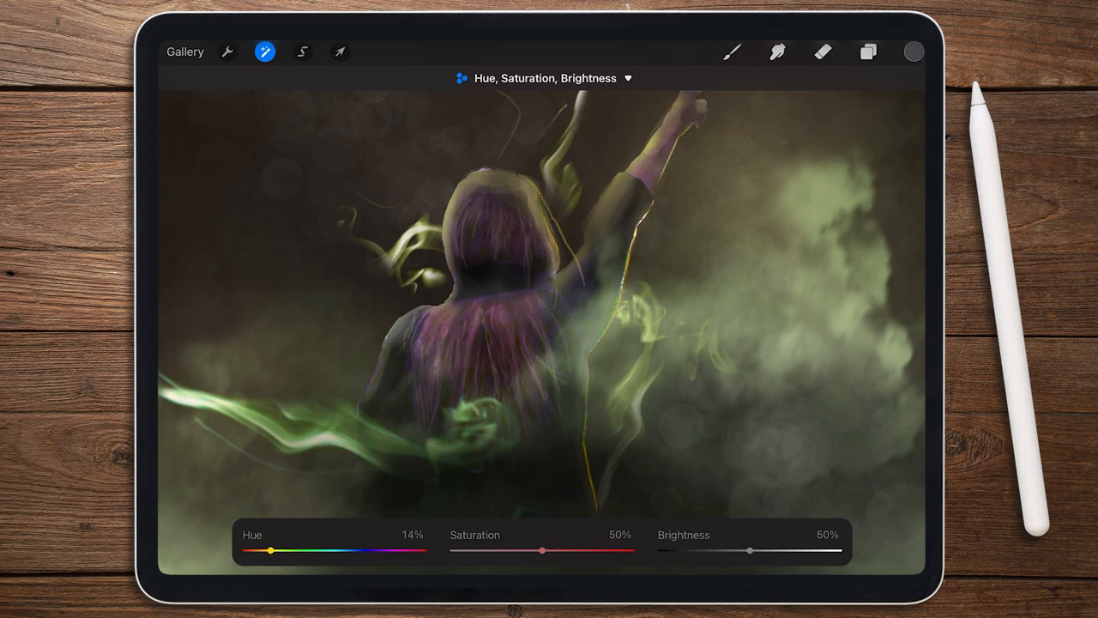